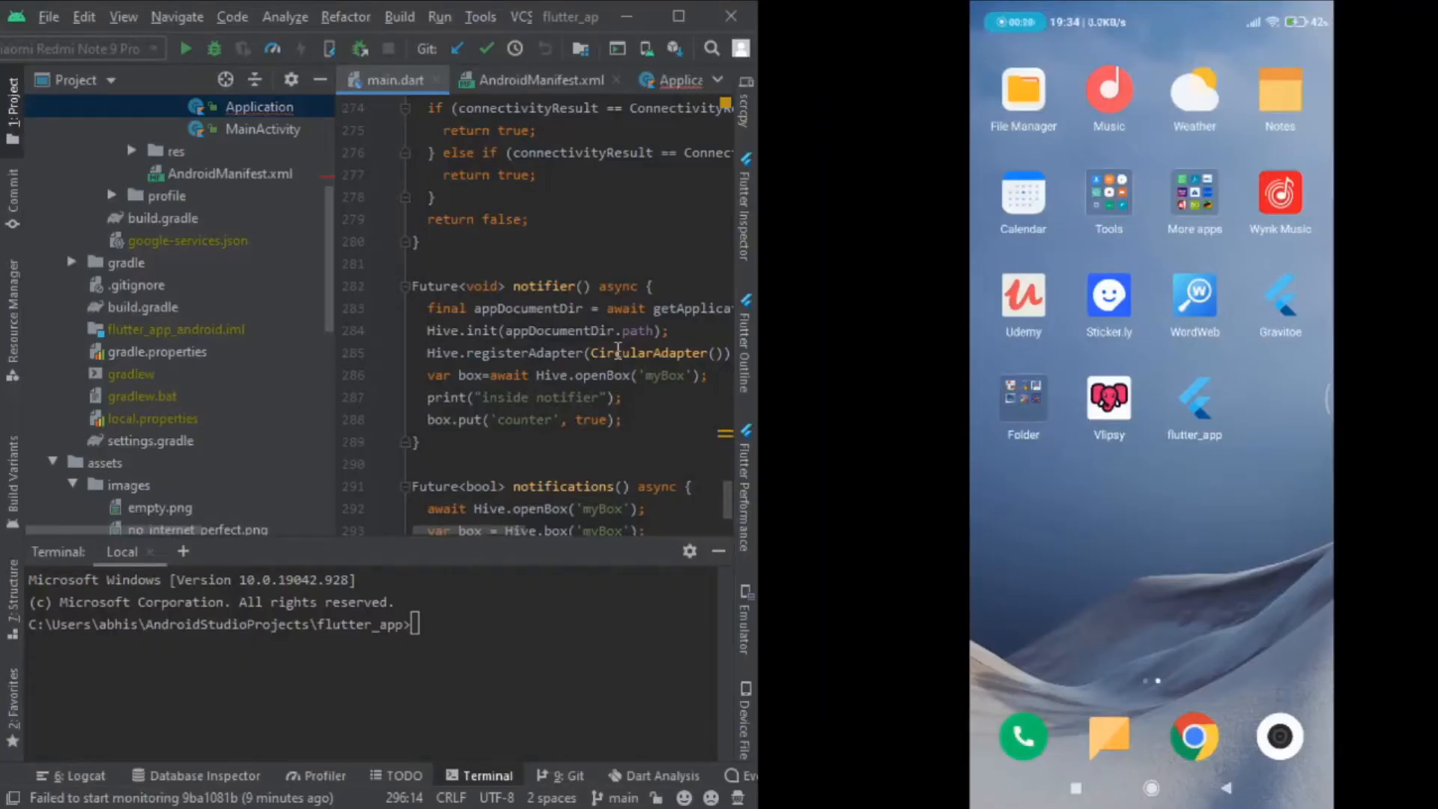
# Close the AndroidManifest.xml and Application tabs, leaving main.dart's notification channel and Firebase init visible
pyautogui.scroll(3)
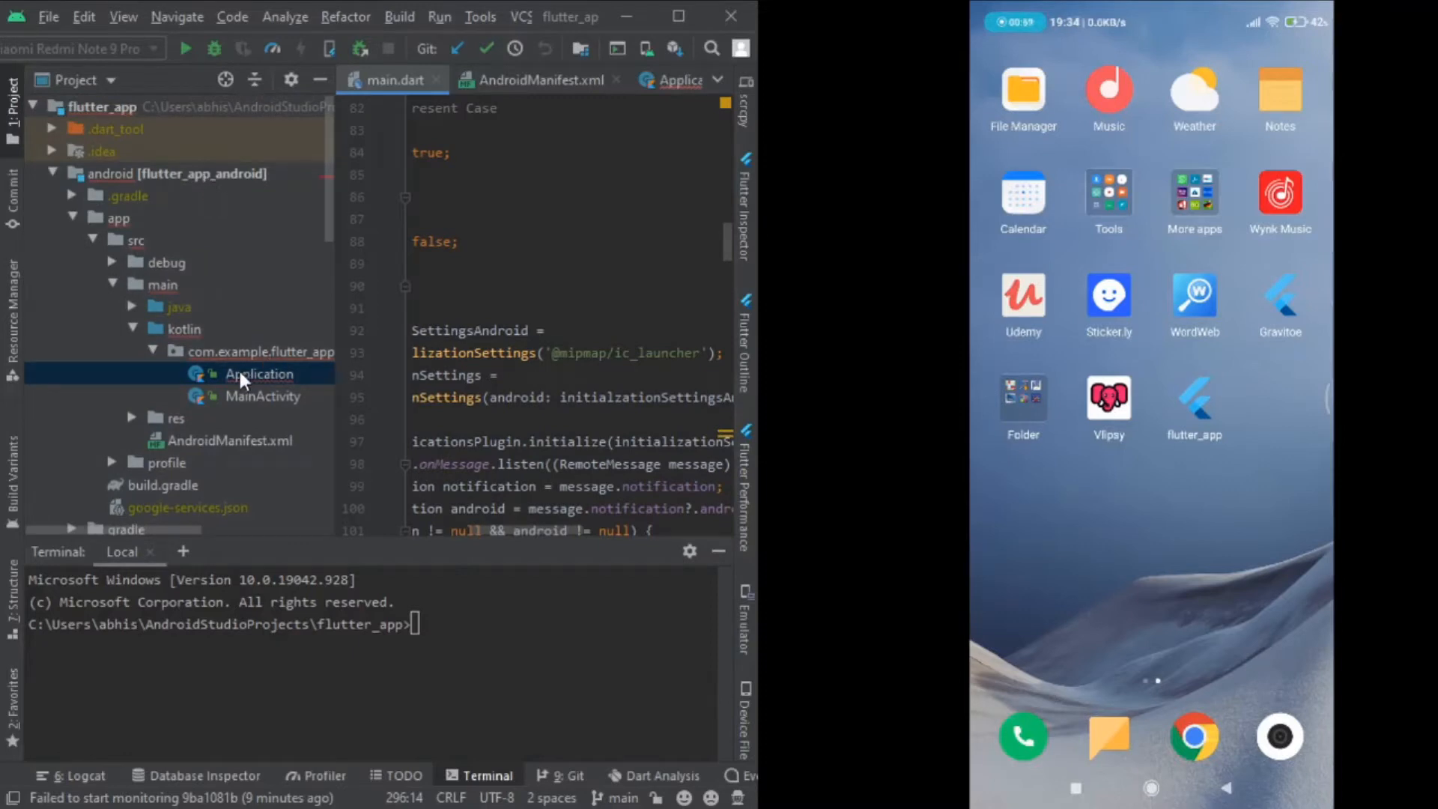
pyautogui.moveTo(259, 388)
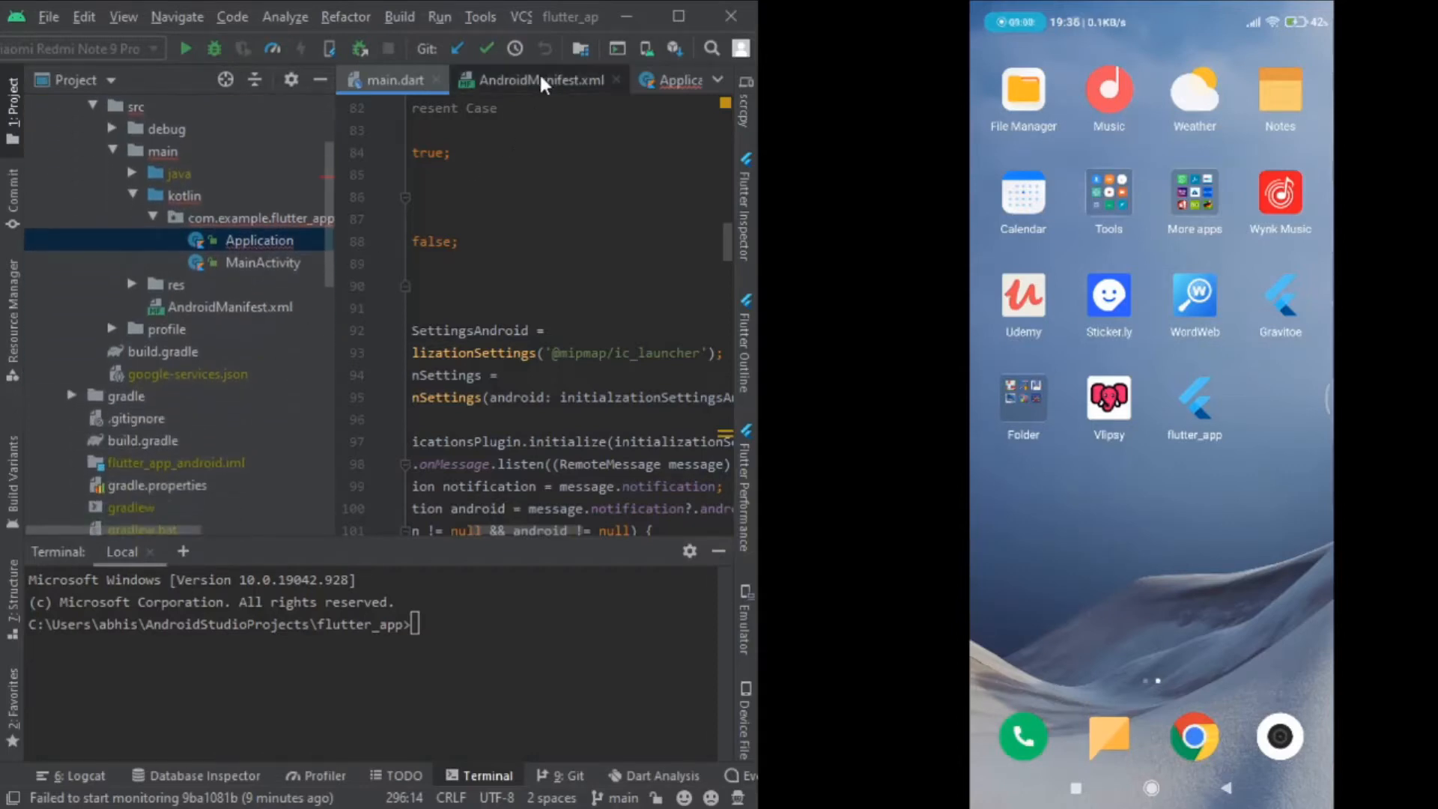
pyautogui.click(532, 79)
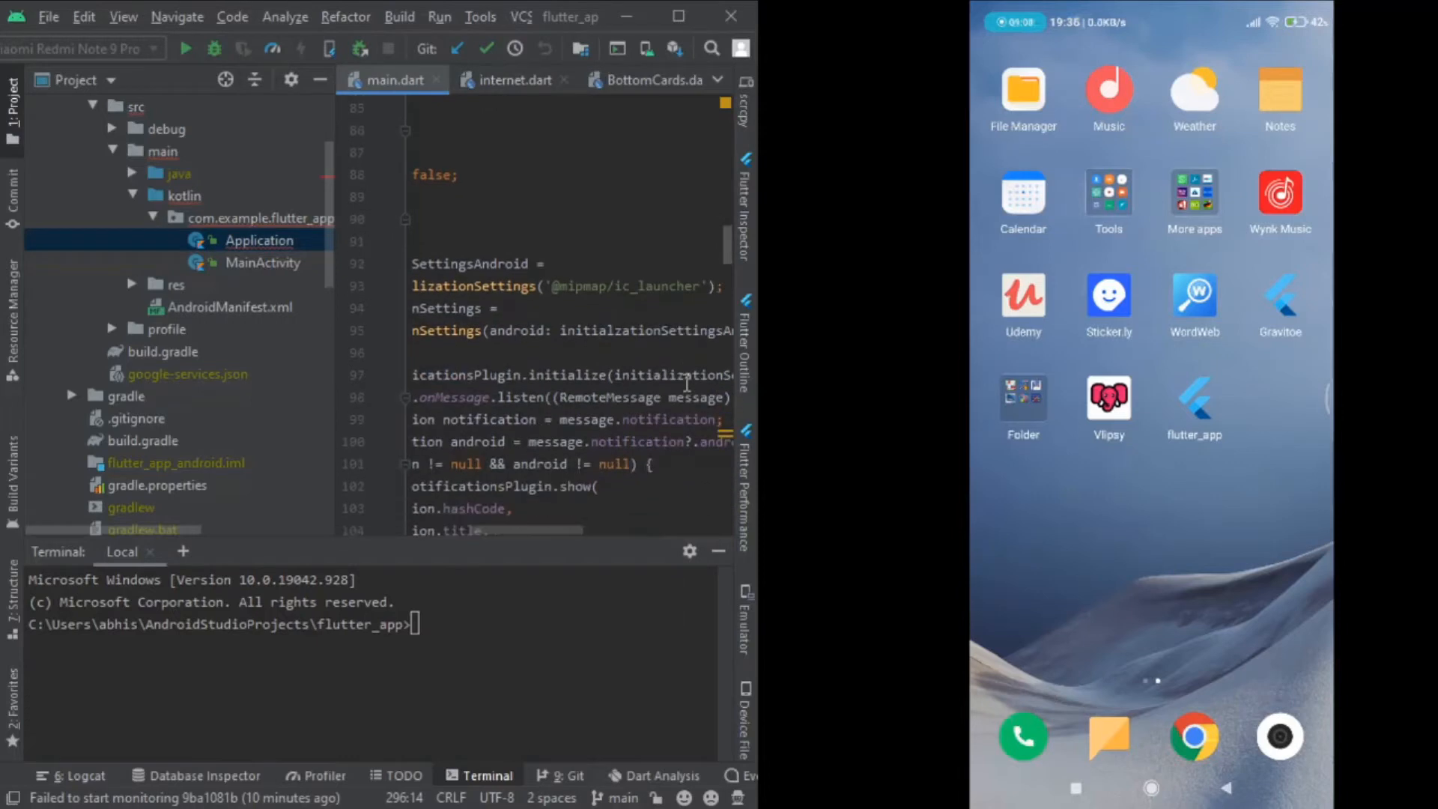
pyautogui.scroll(-3)
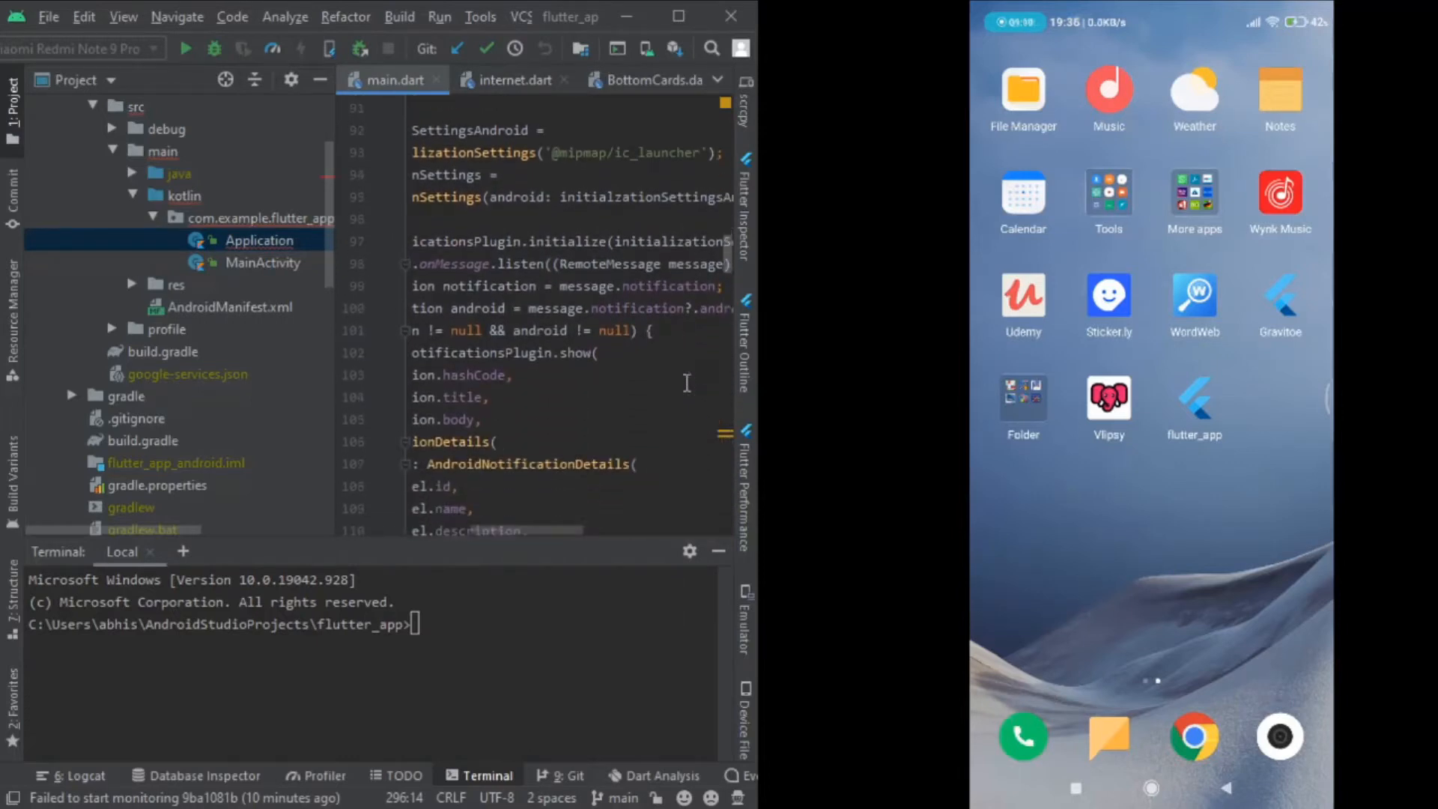
pyautogui.click(340, 80)
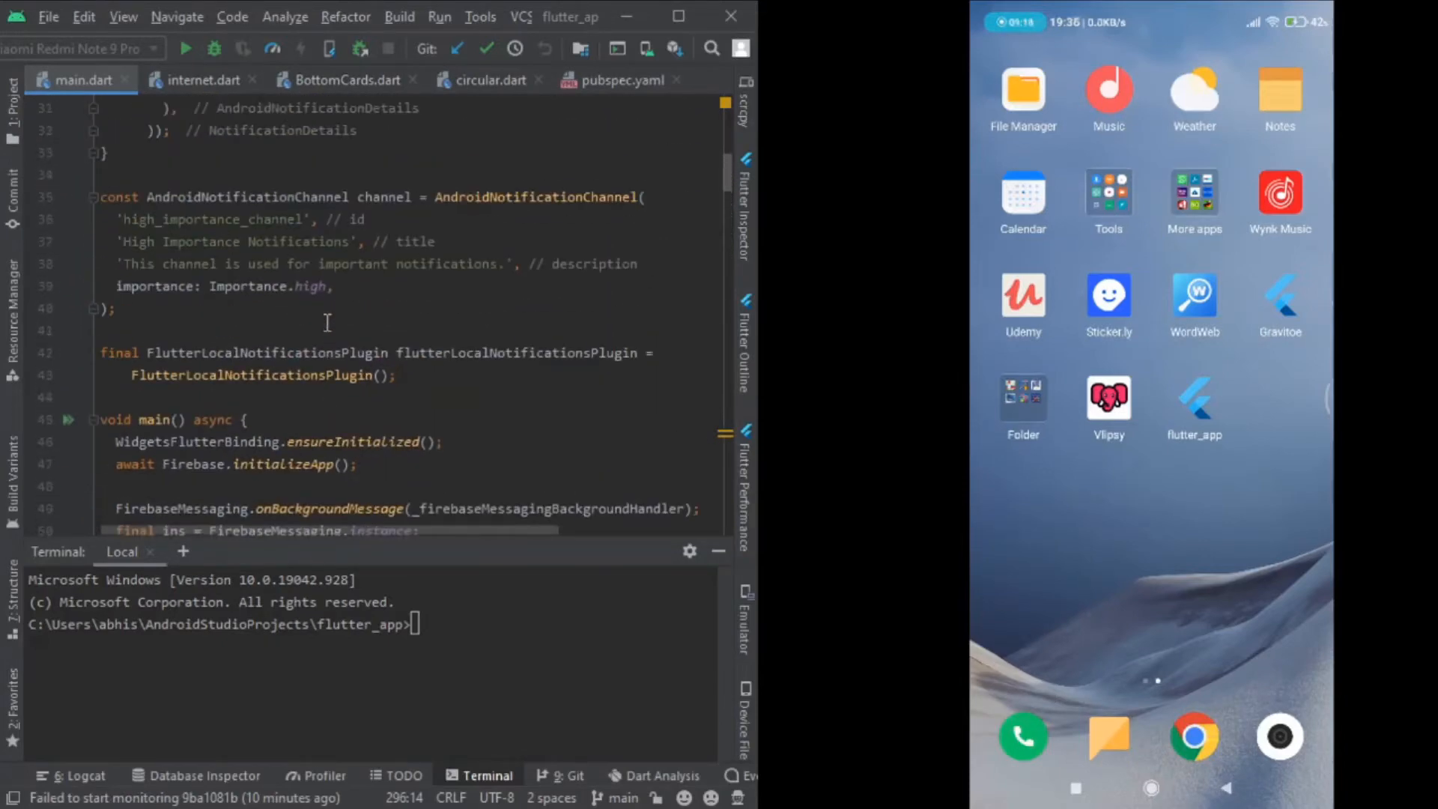
# Review main.dart's imports and background handler, then show pubspec.yaml with firebase_messaging ^9.1.0 and flutter_local_notifications ^5.0.0
pyautogui.scroll(3)
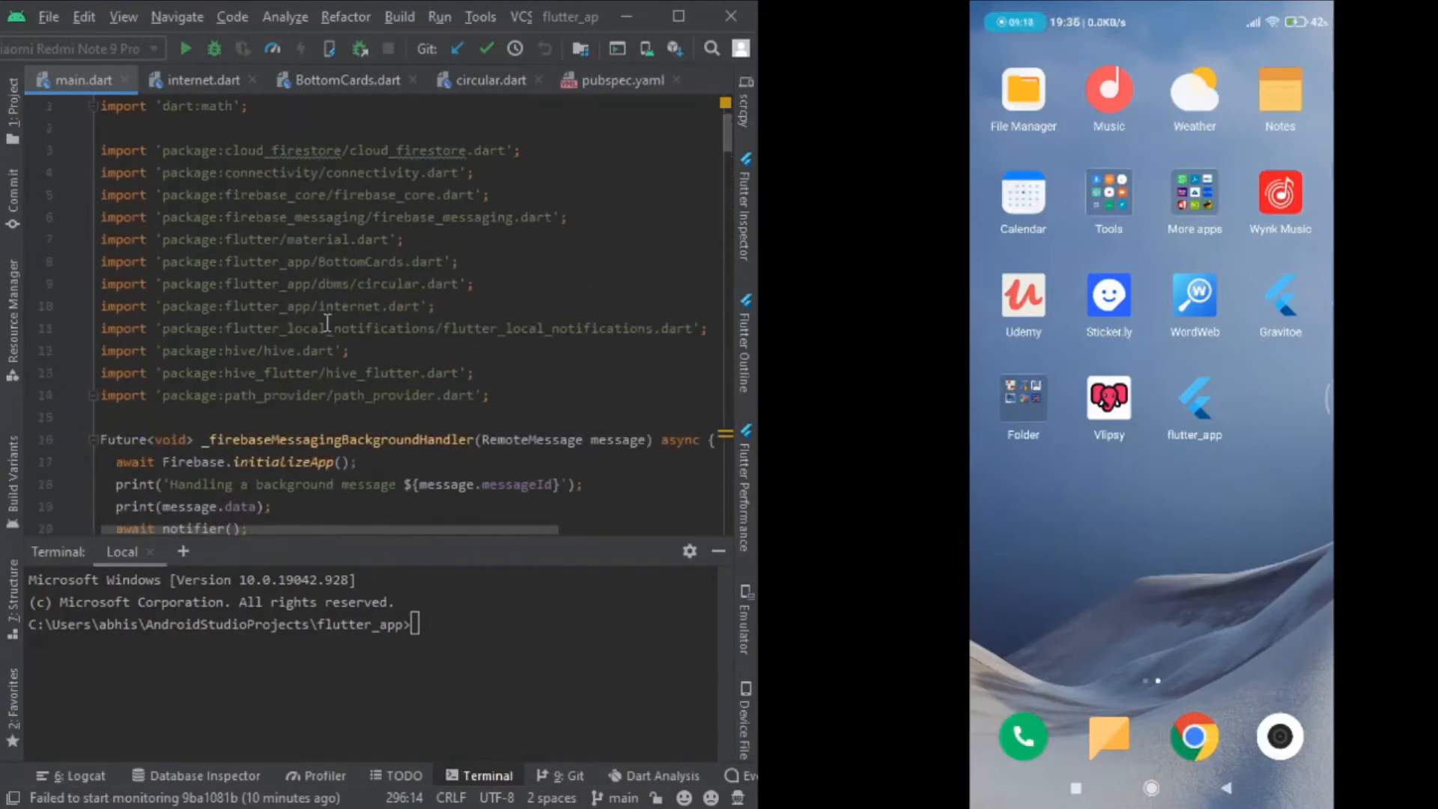
pyautogui.scroll(-3)
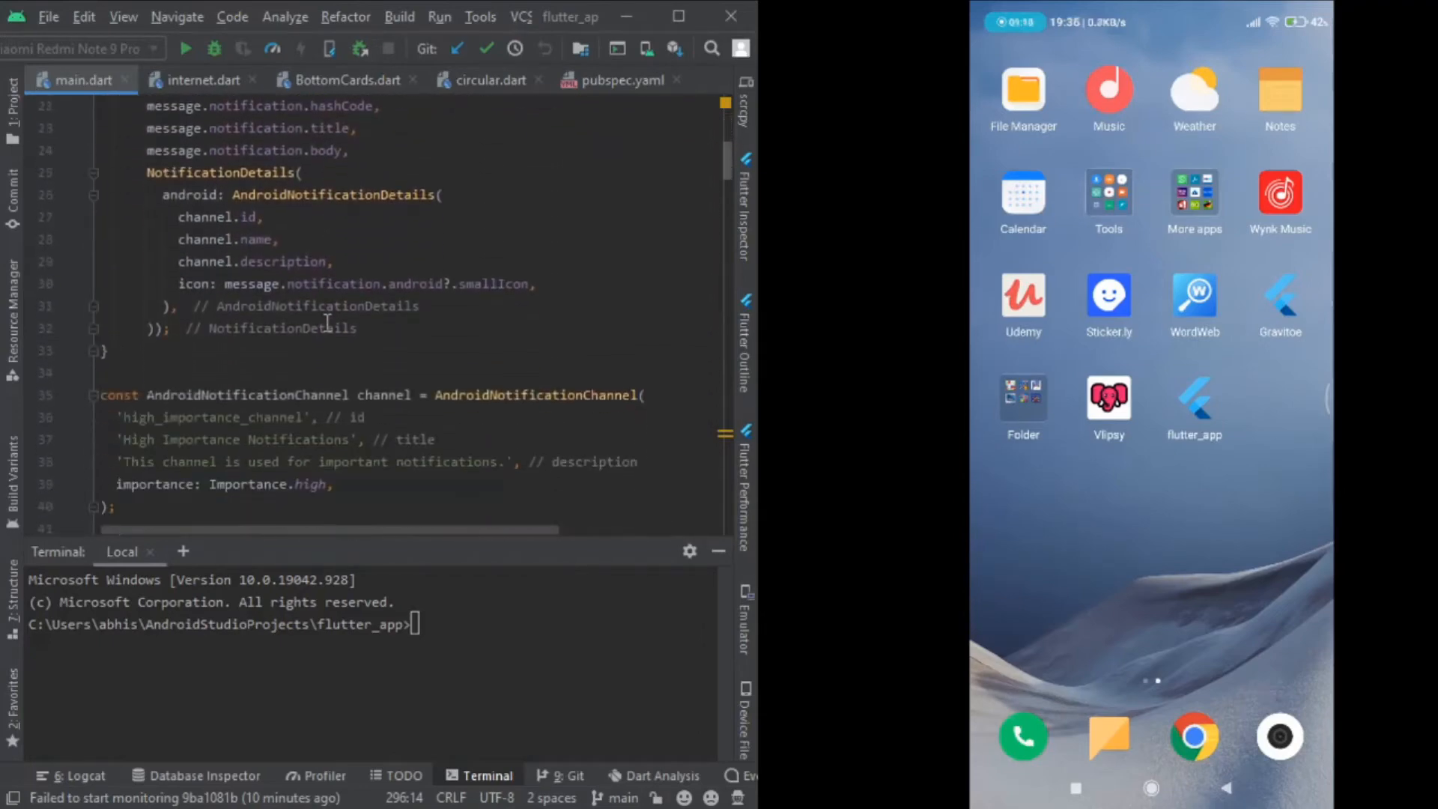
pyautogui.scroll(-3)
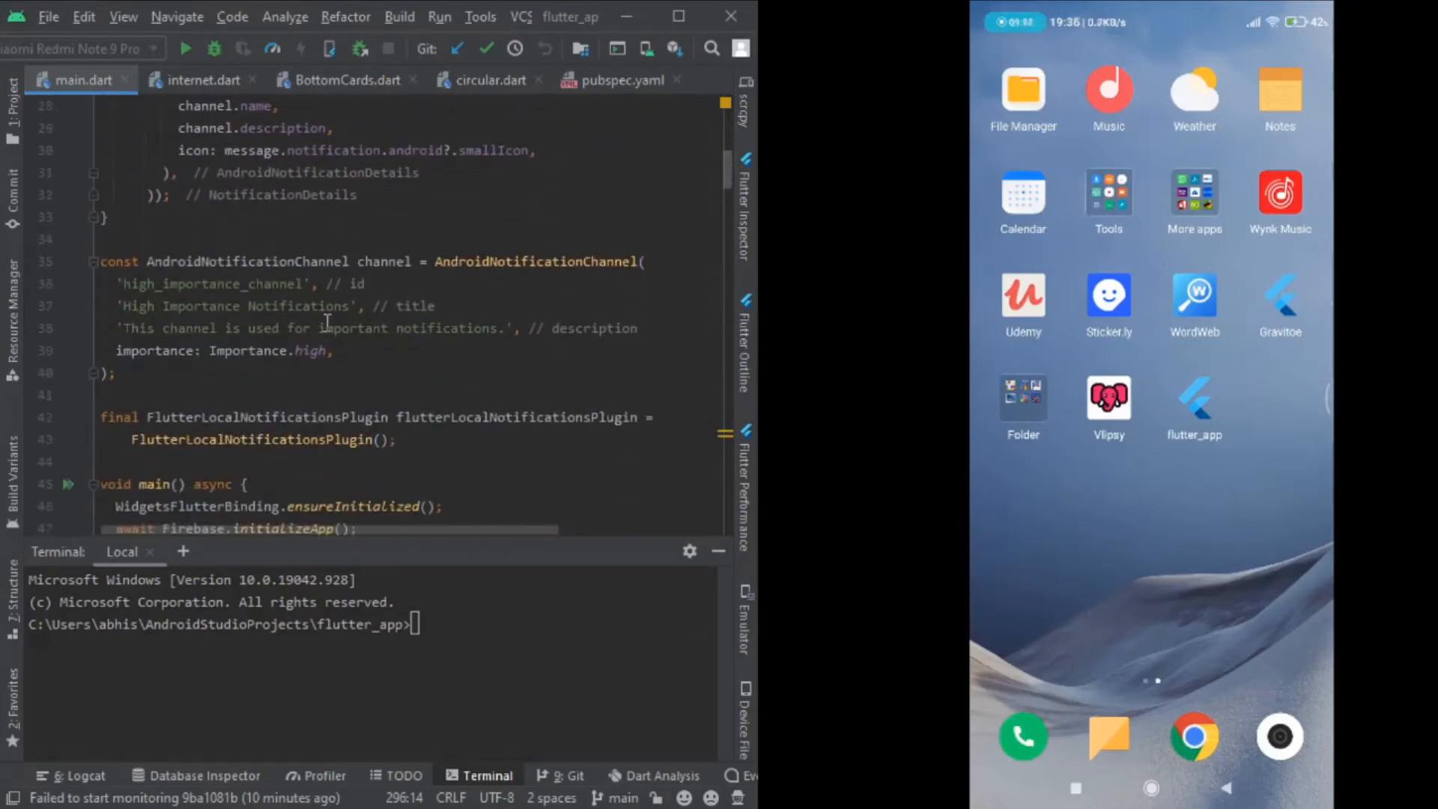
pyautogui.scroll(-3)
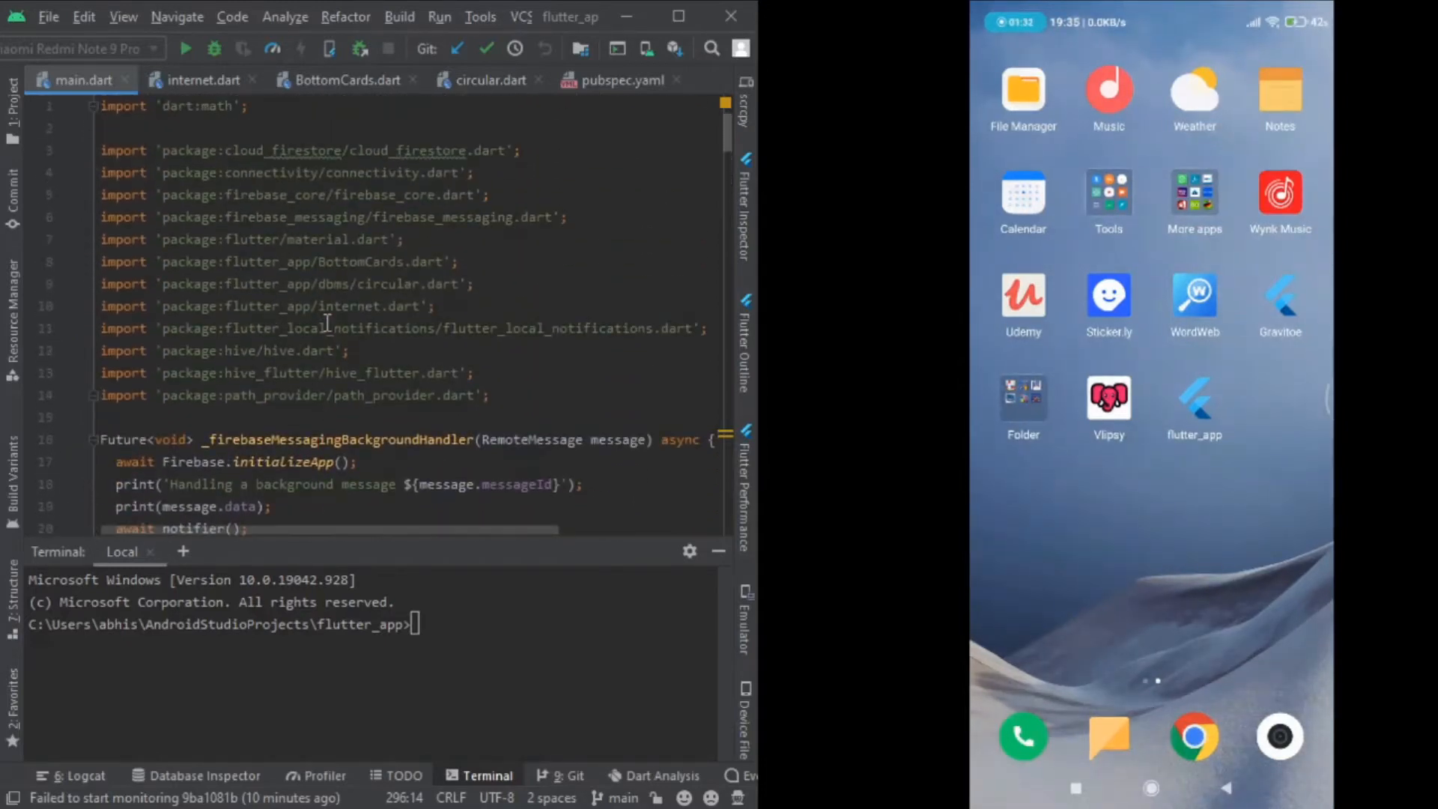
pyautogui.scroll(-3)
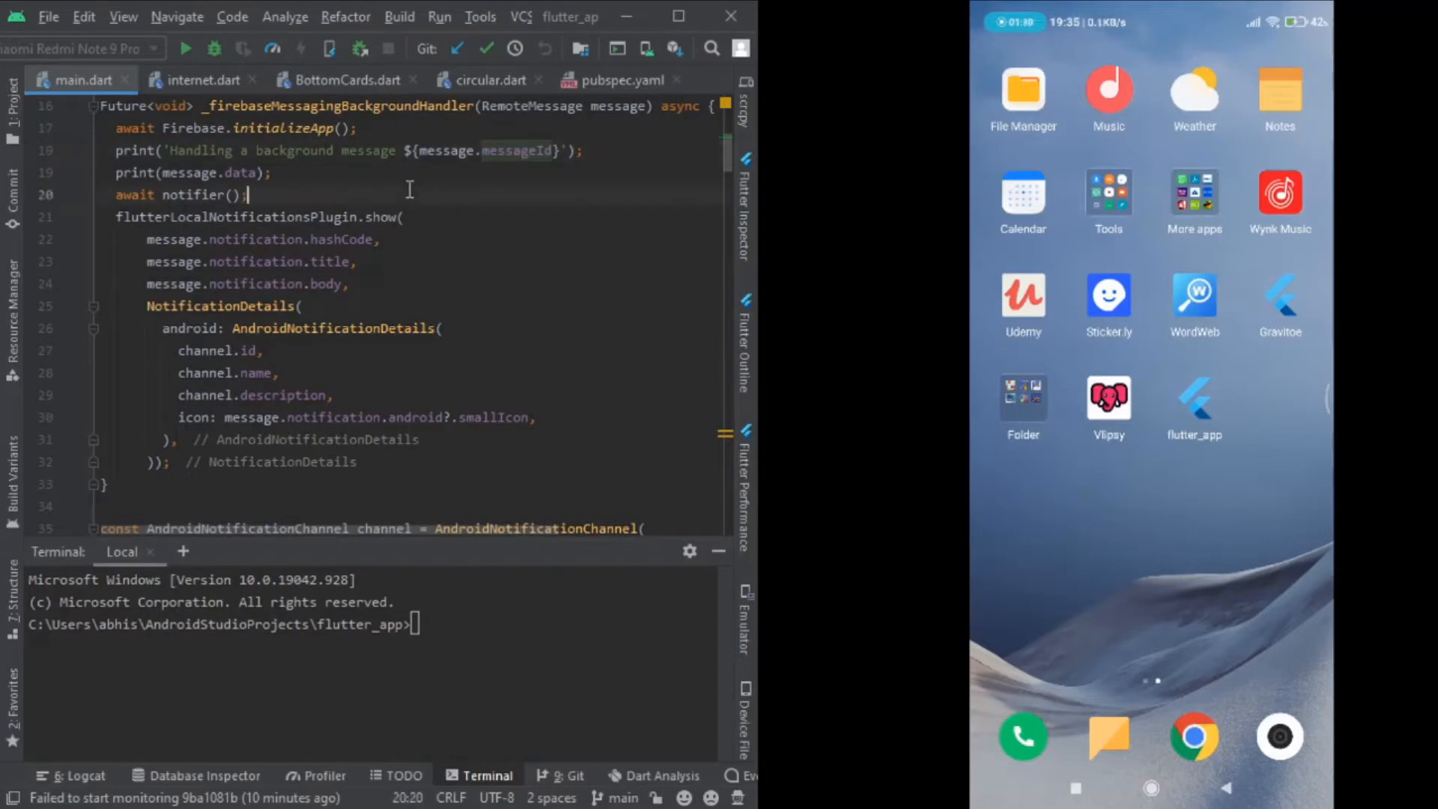
pyautogui.scroll(-3)
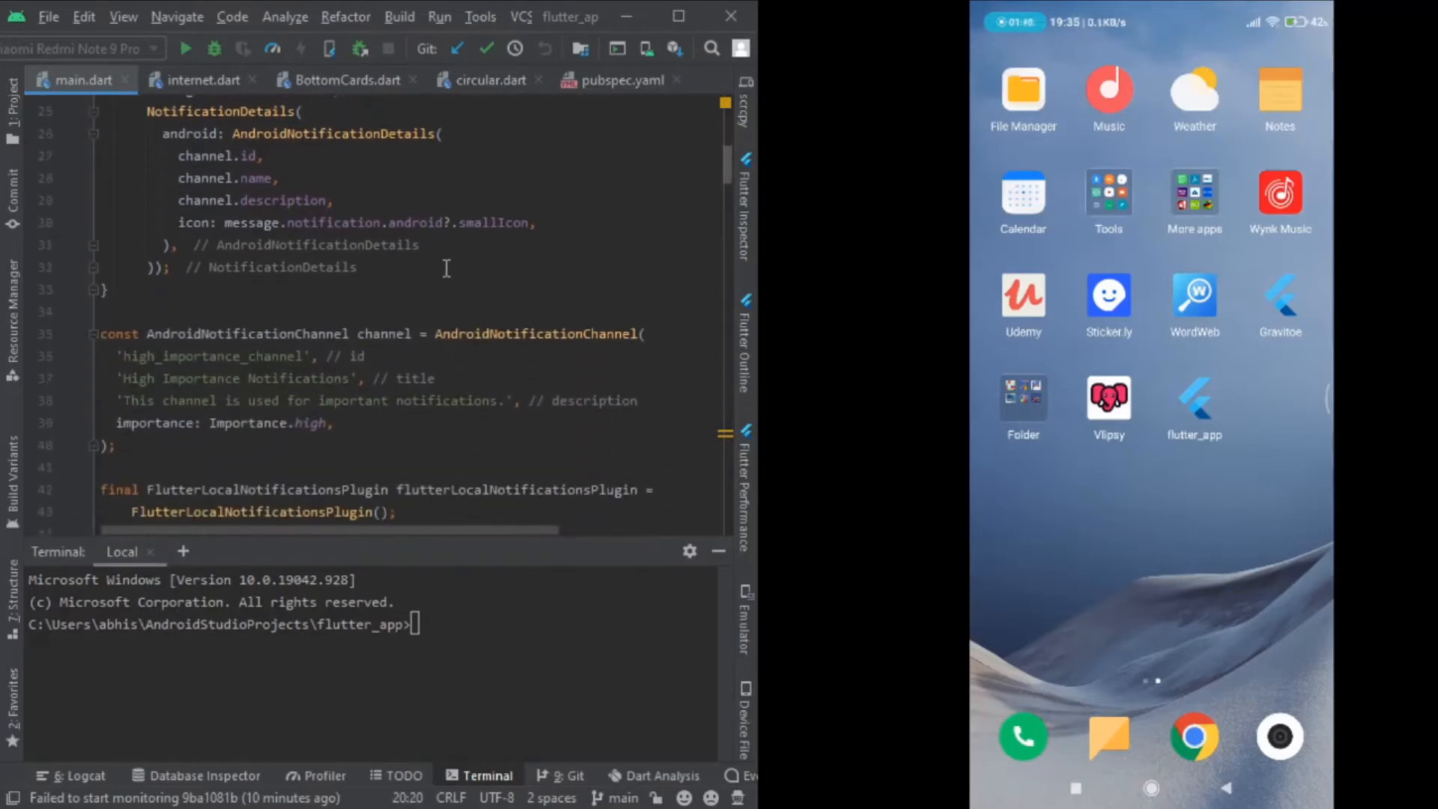
pyautogui.scroll(-3)
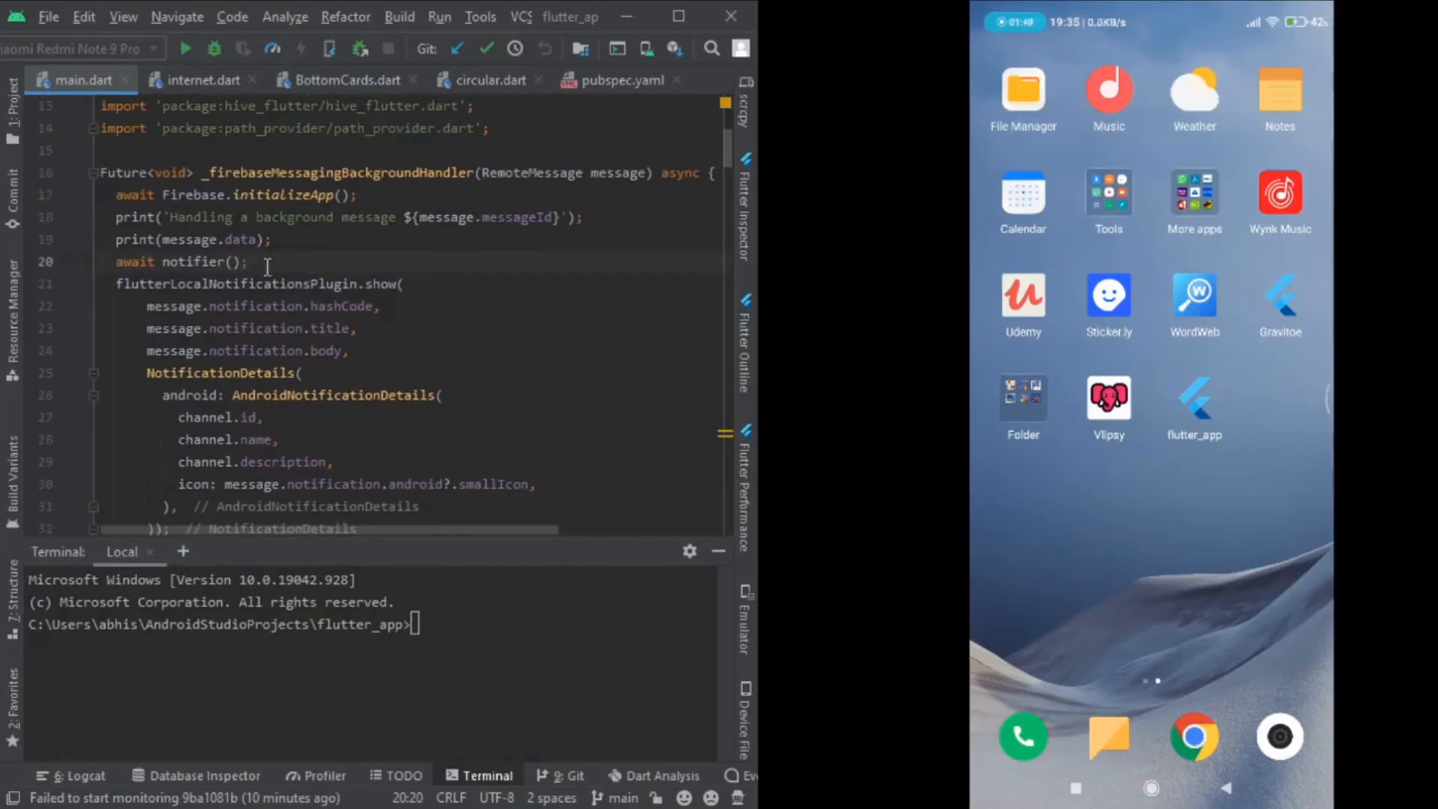
pyautogui.scroll(-3)
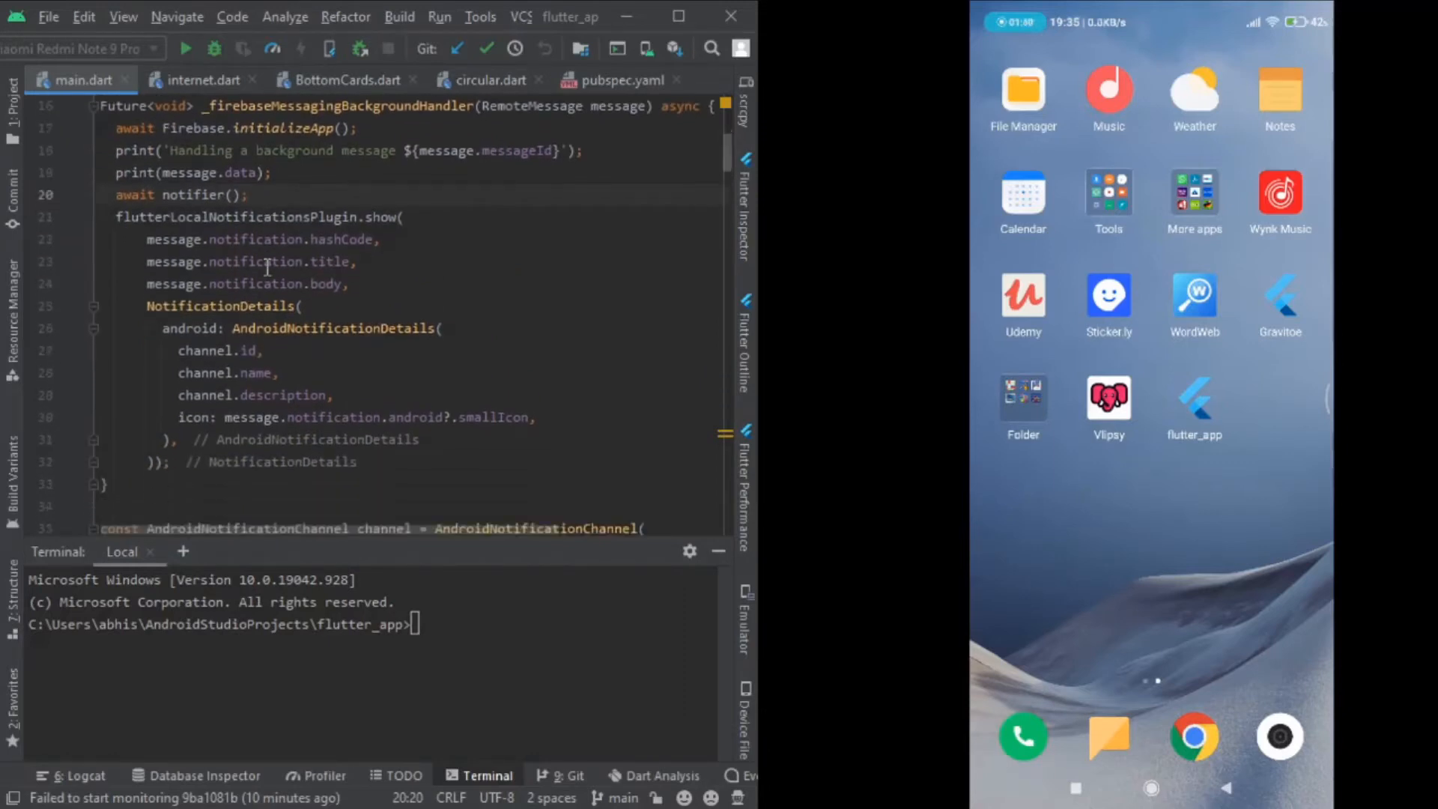
pyautogui.click(622, 80)
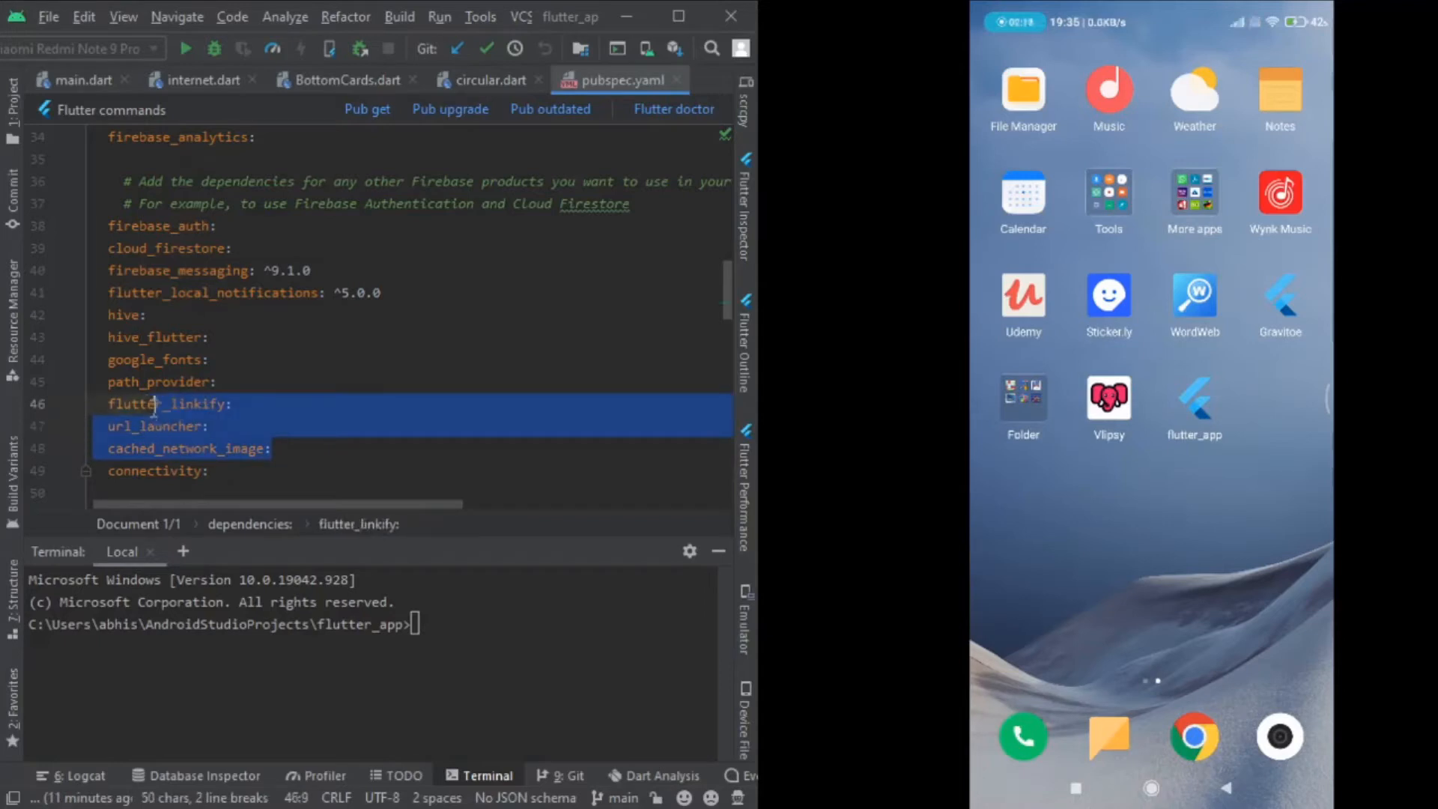
pyautogui.click(272, 447)
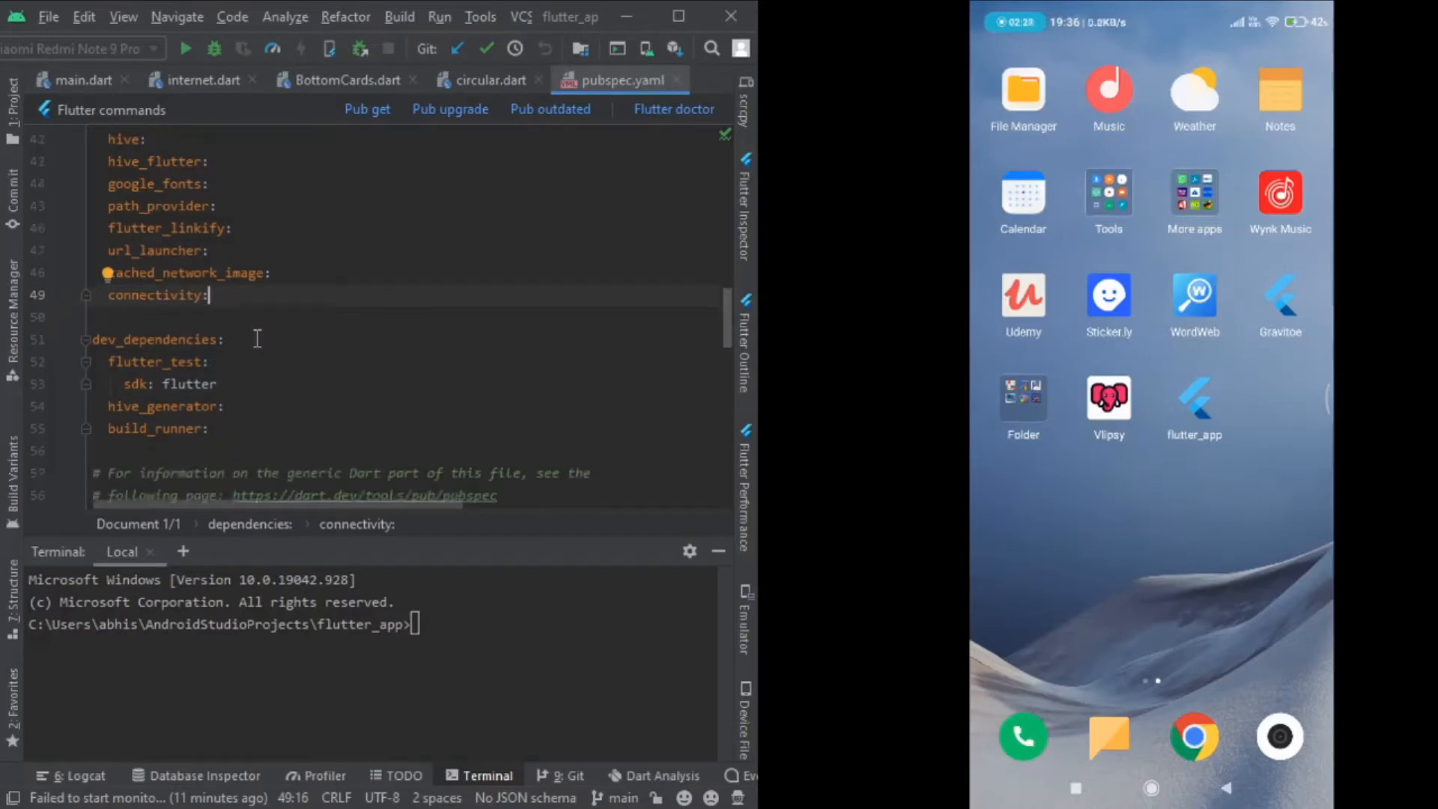
pyautogui.scroll(-3)
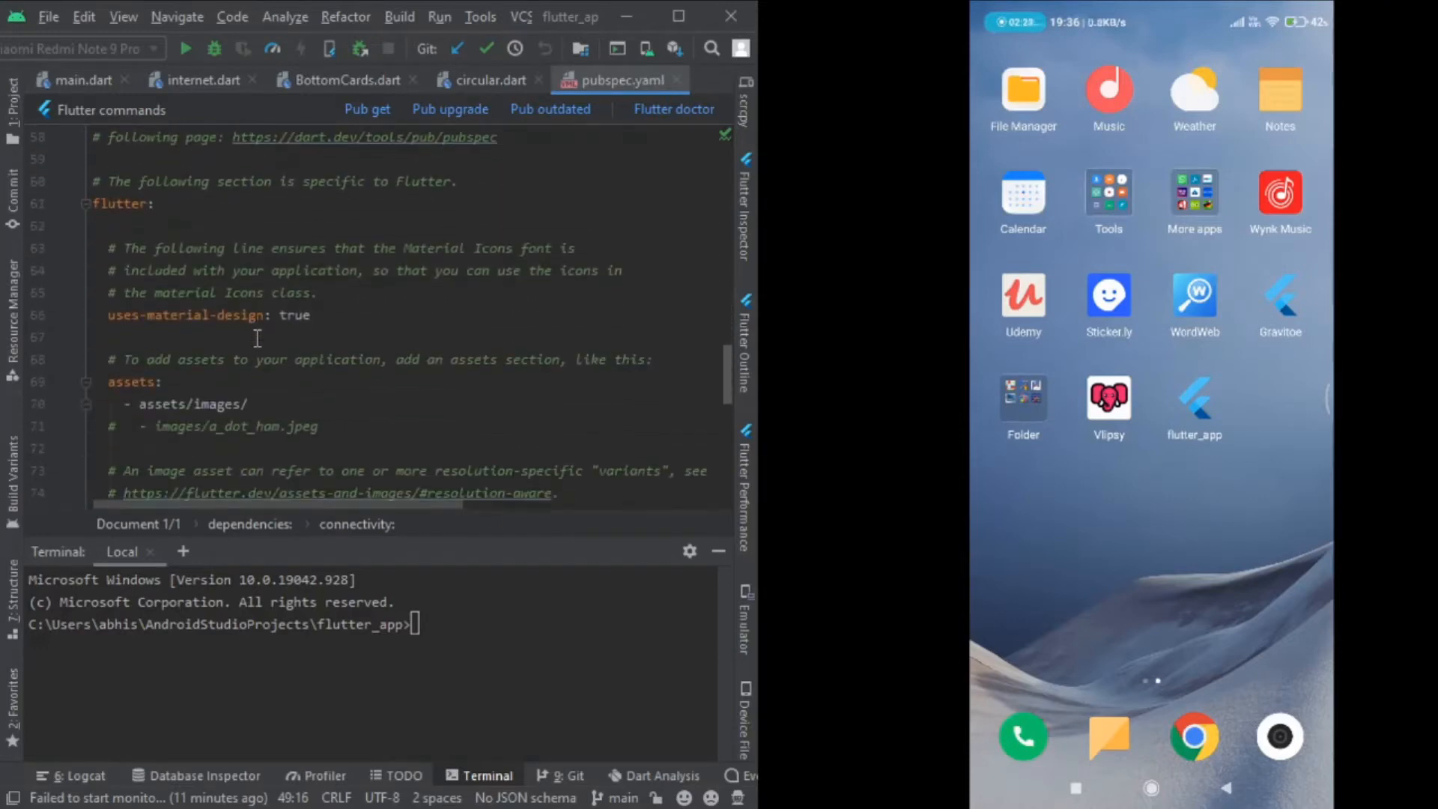
pyautogui.scroll(-3)
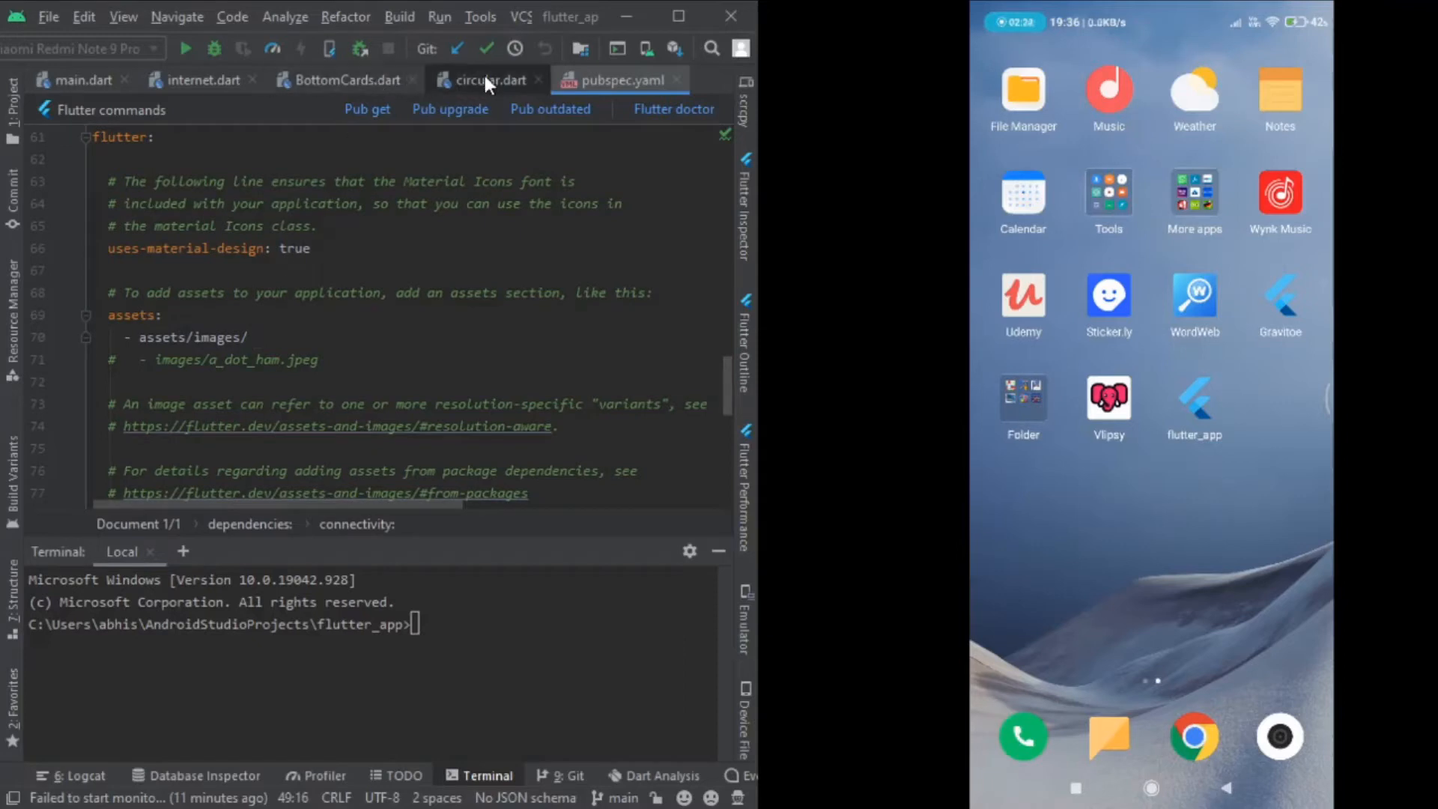
# Review the Circular Hive model in circular.dart, then the BottomCards widget class in BottomCards.dart
pyautogui.click(489, 79)
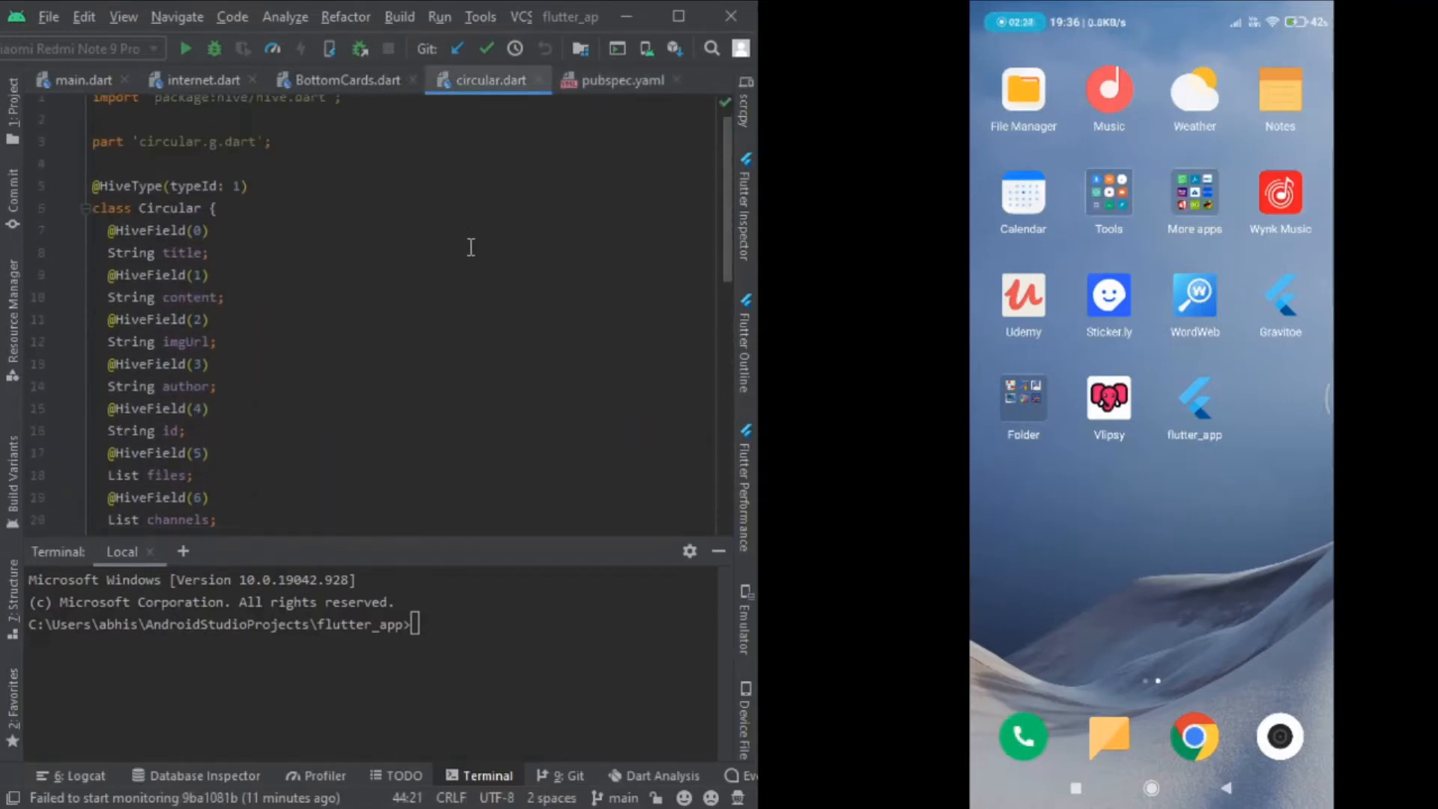
pyautogui.scroll(-3)
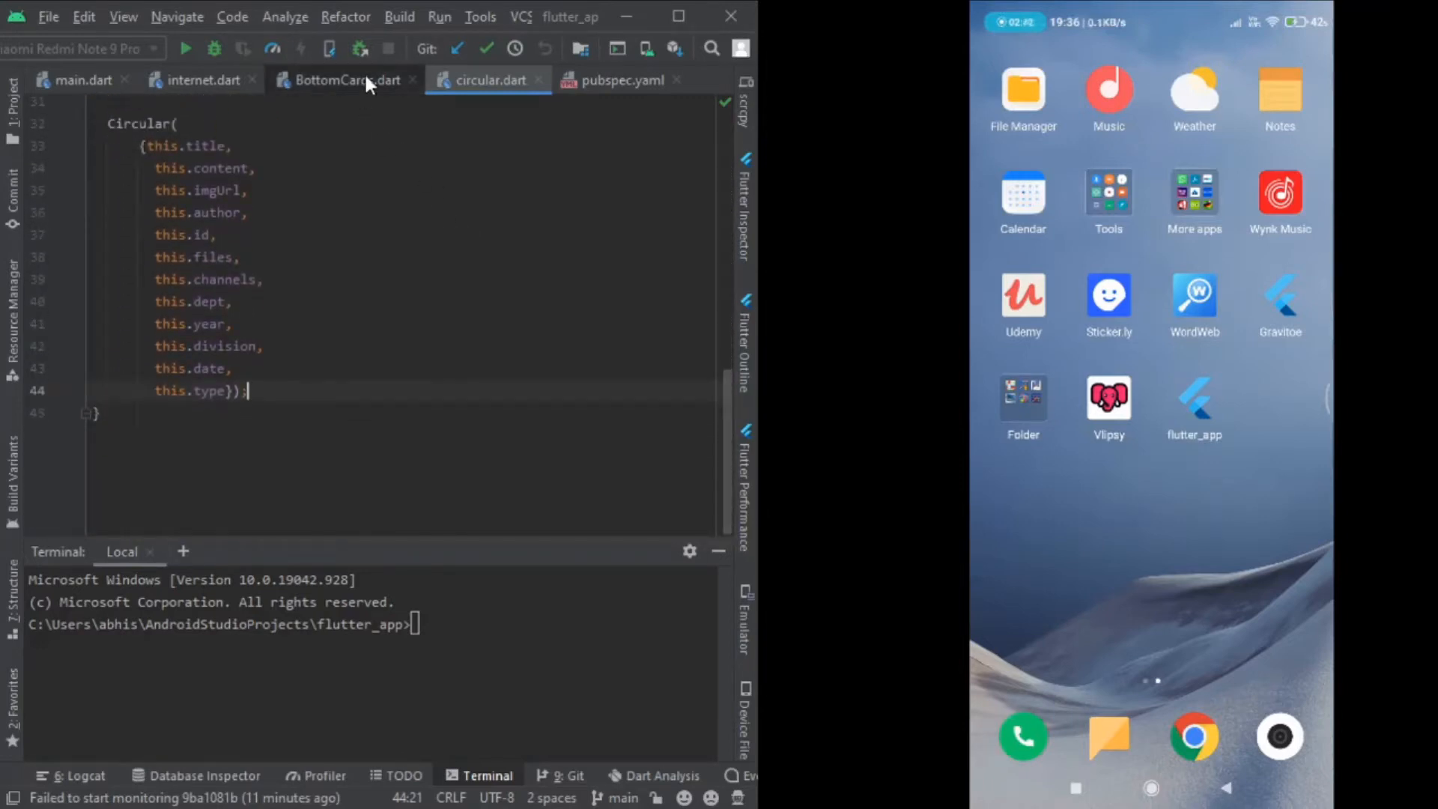
pyautogui.click(346, 80)
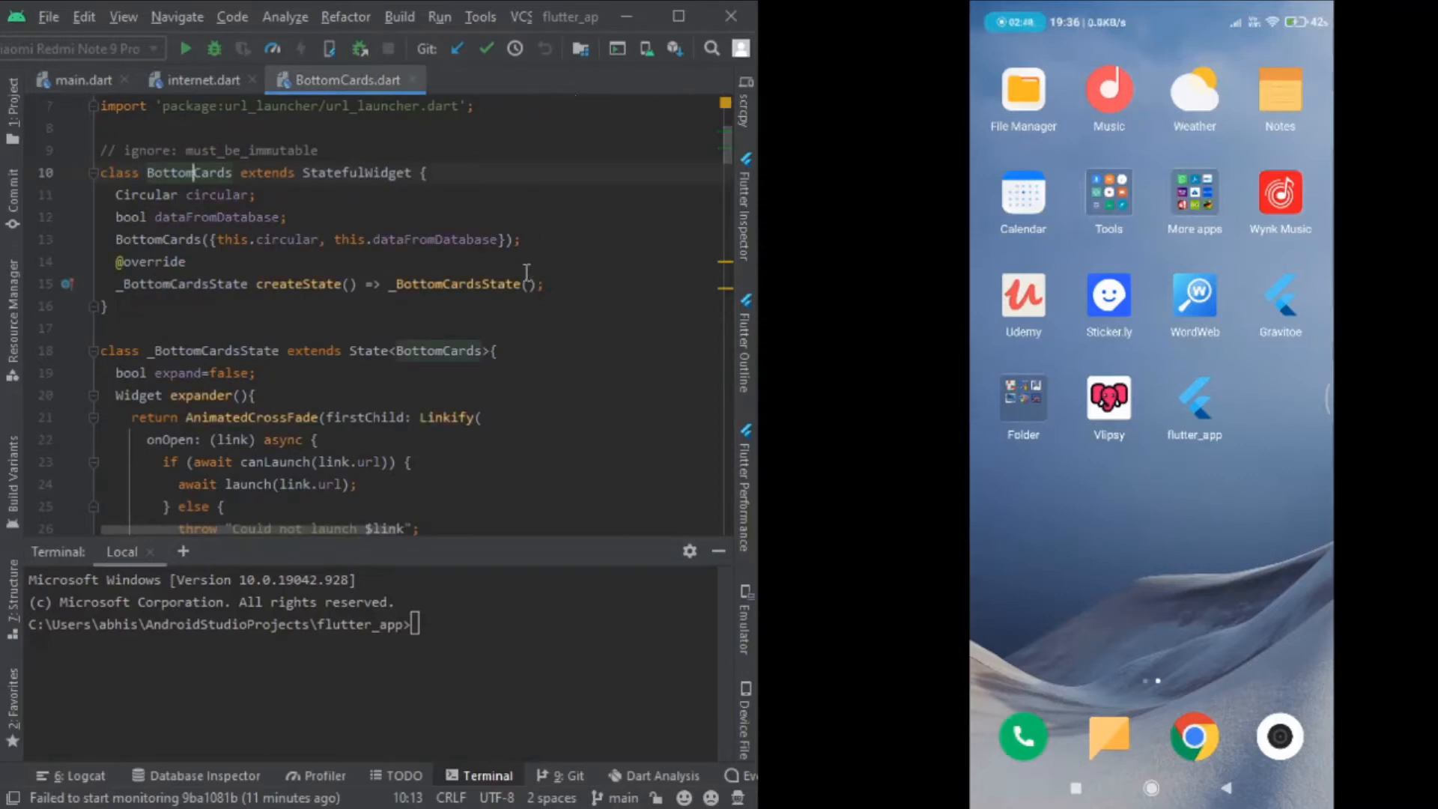
pyautogui.scroll(-3)
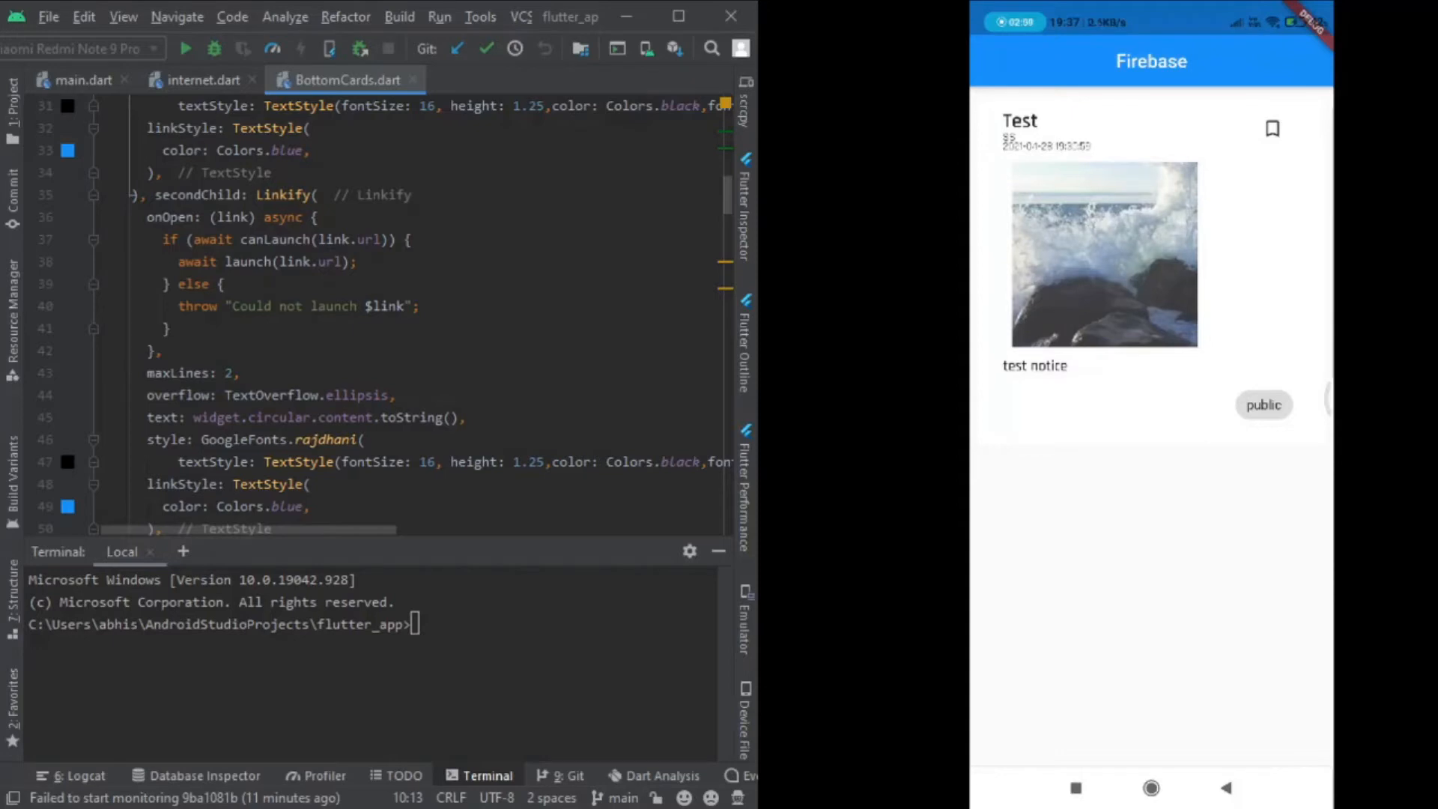
# Show main() in main.dart with Hive init, the Circular adapter registered and a box opened before runApp
pyautogui.scroll(-3)
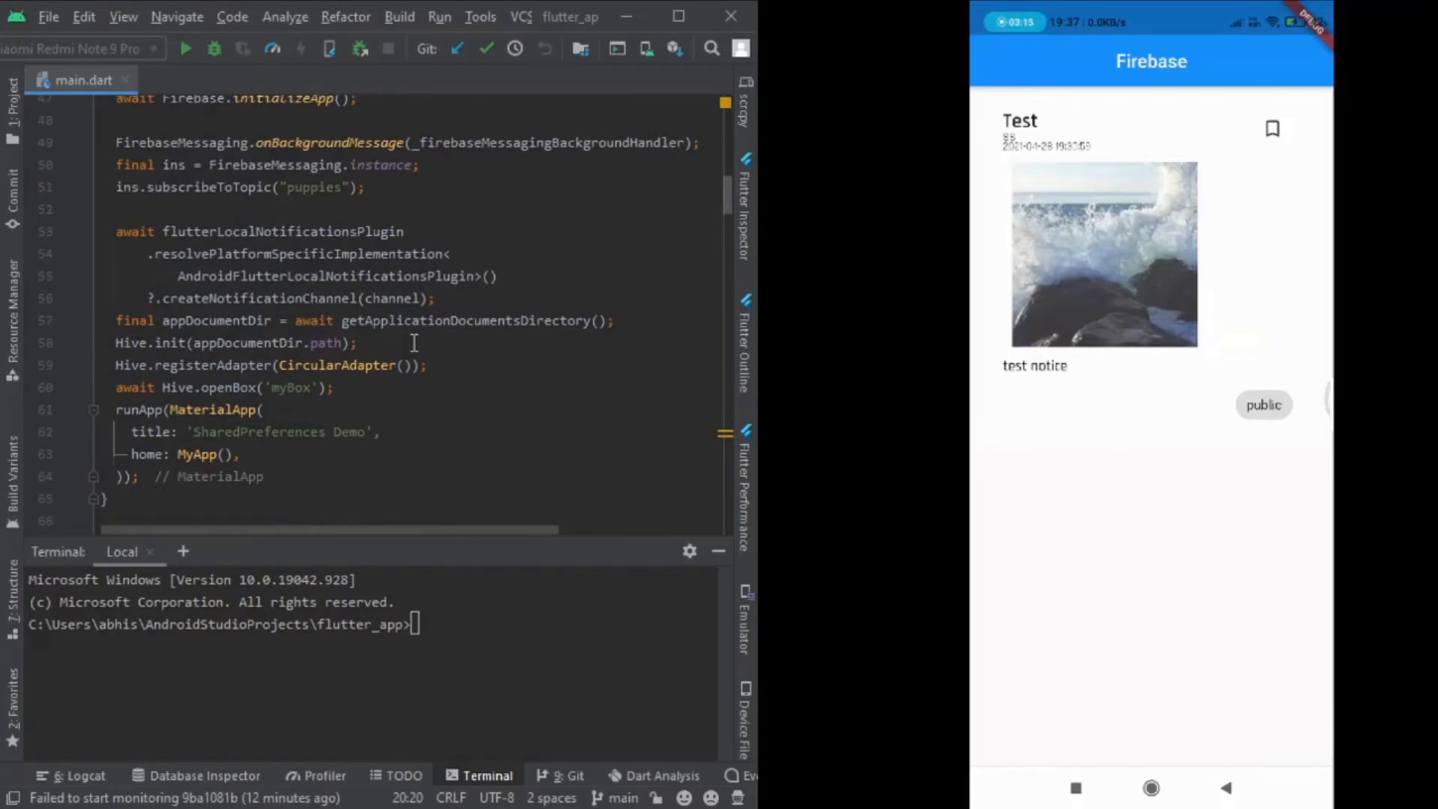
pyautogui.scroll(-3)
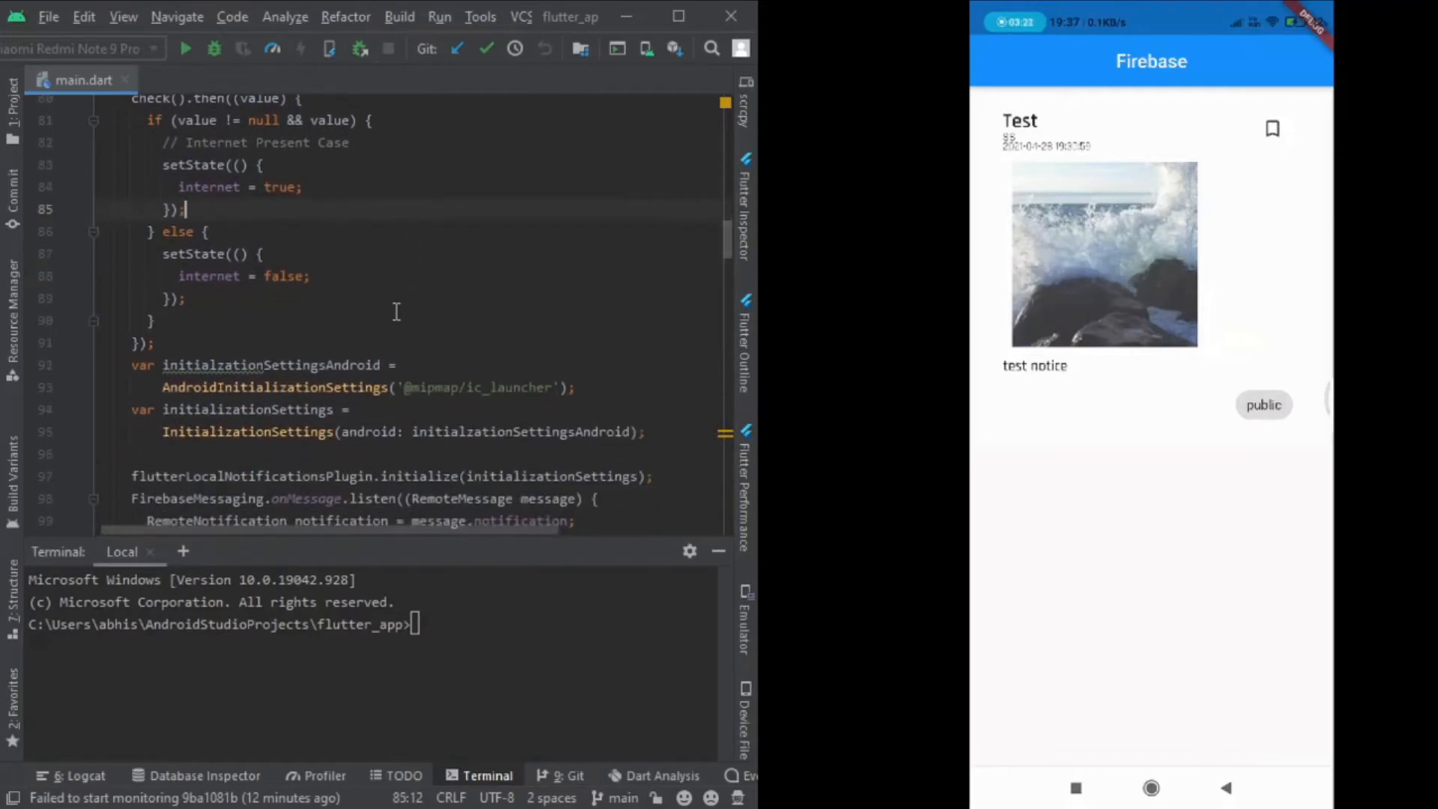
pyautogui.scroll(-3)
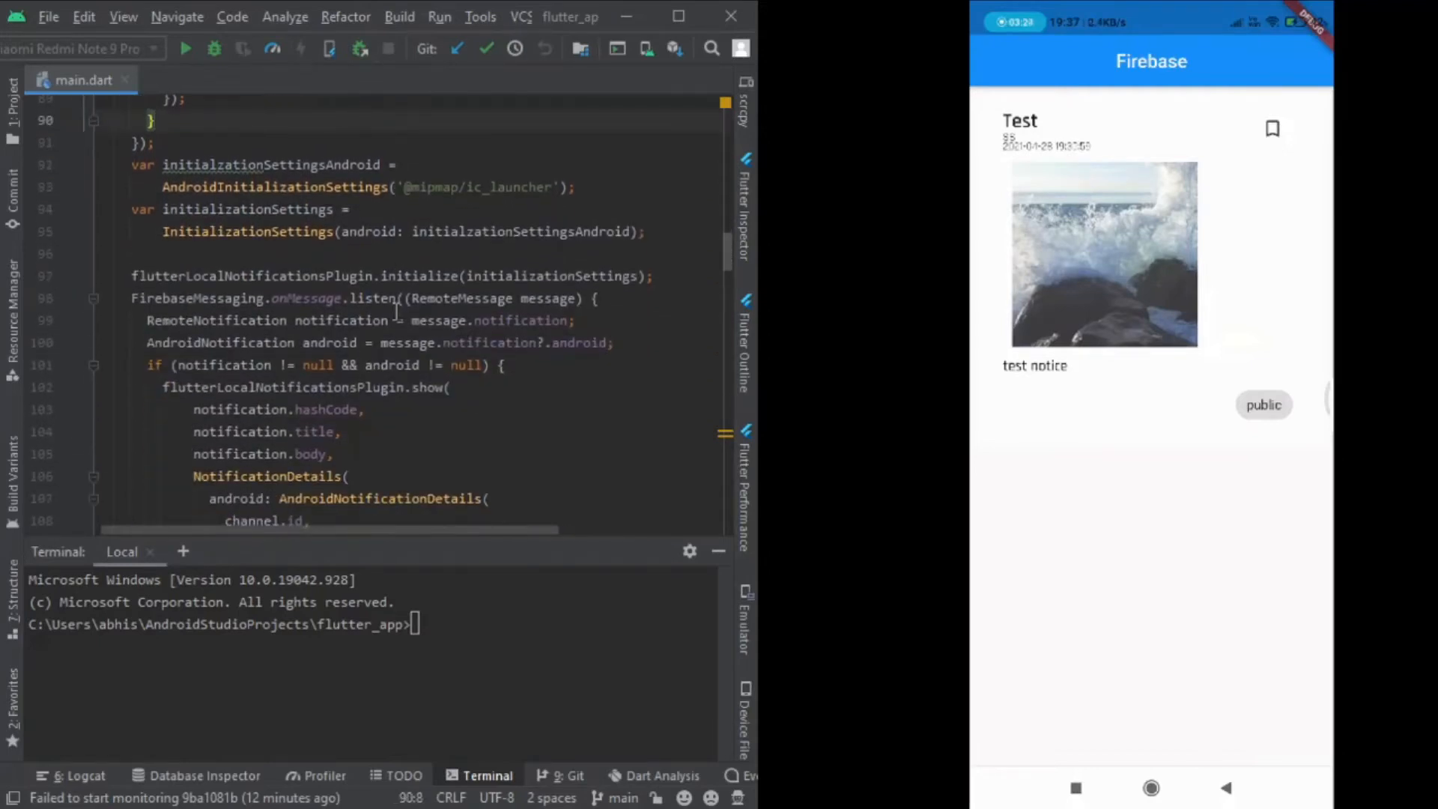
pyautogui.scroll(-3)
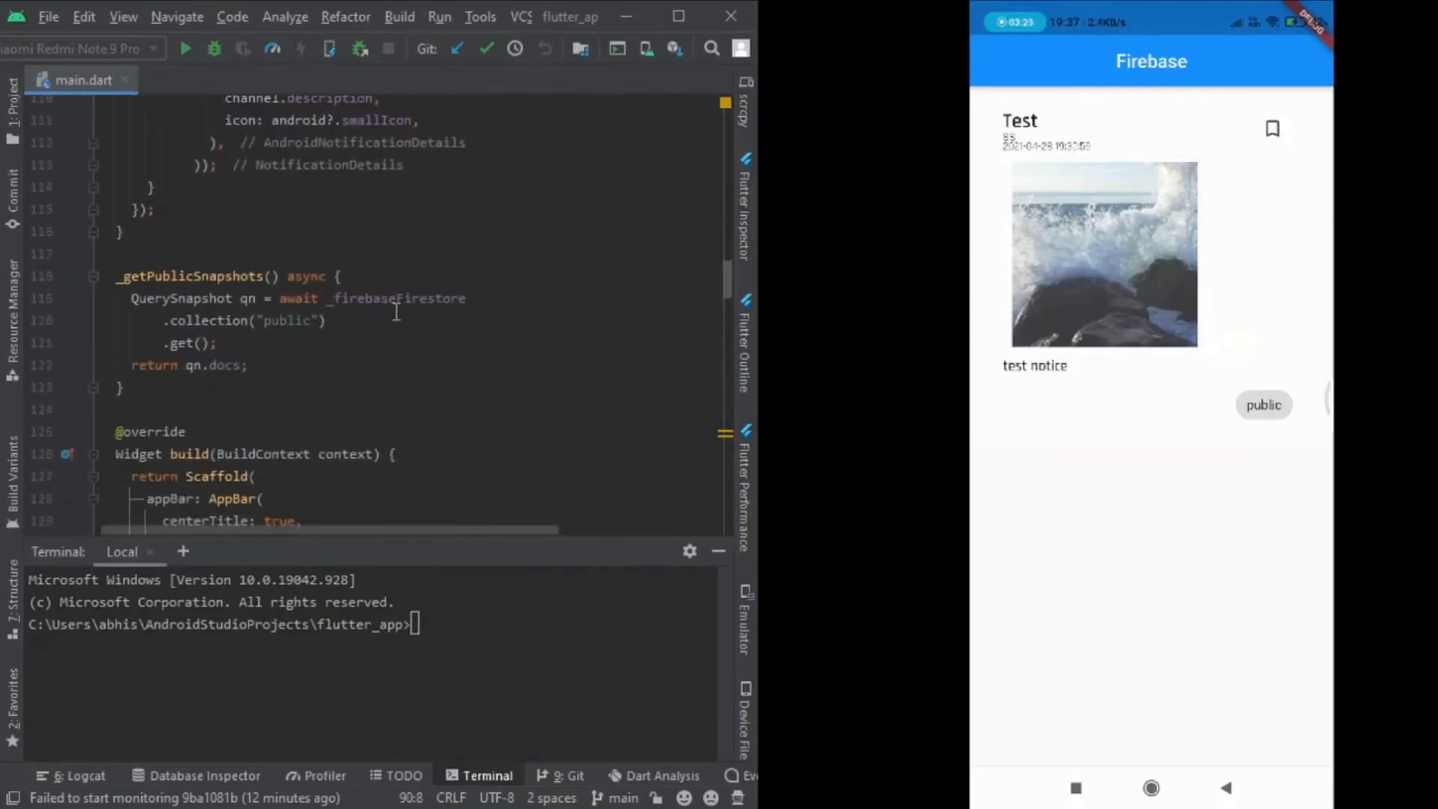
pyautogui.click(389, 298)
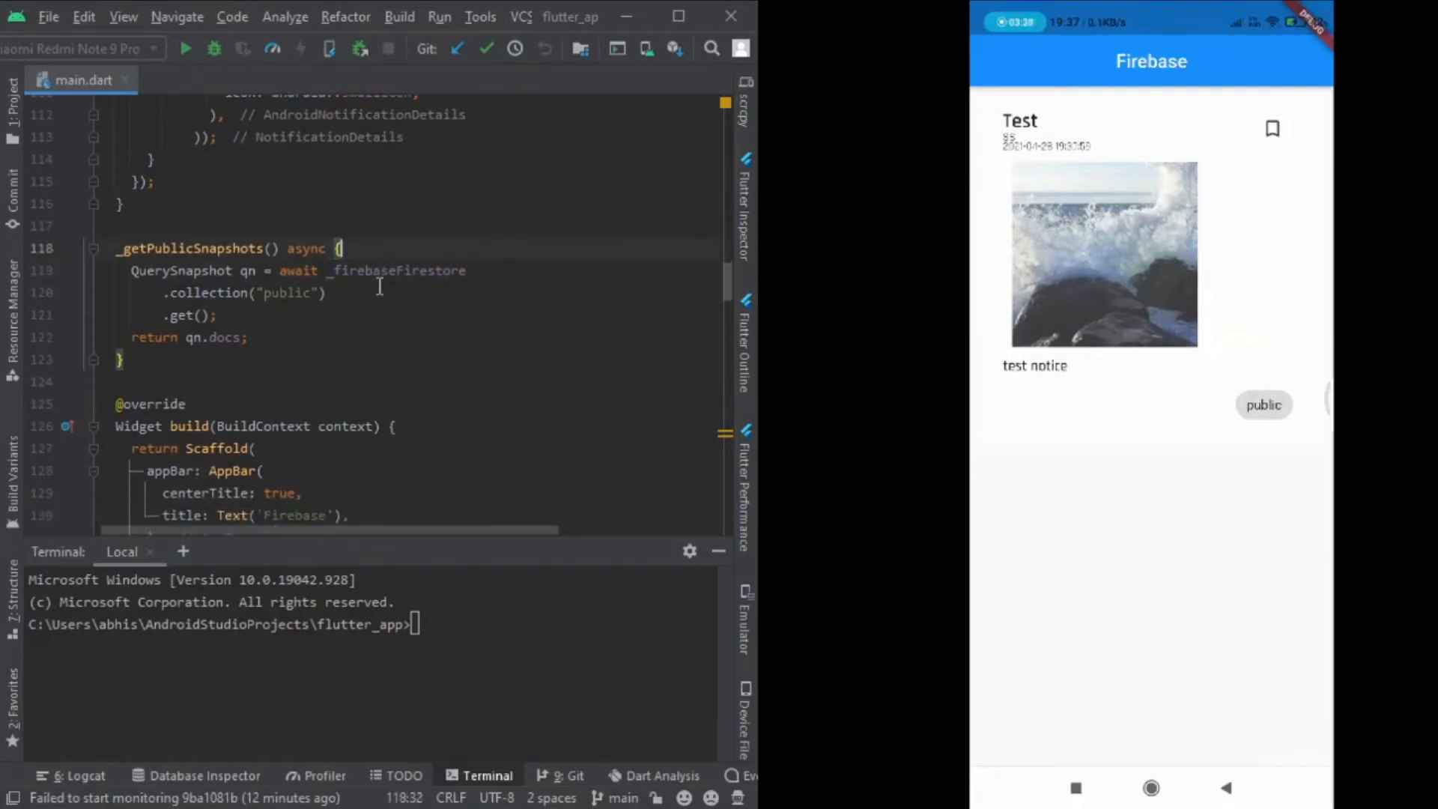
pyautogui.scroll(-3)
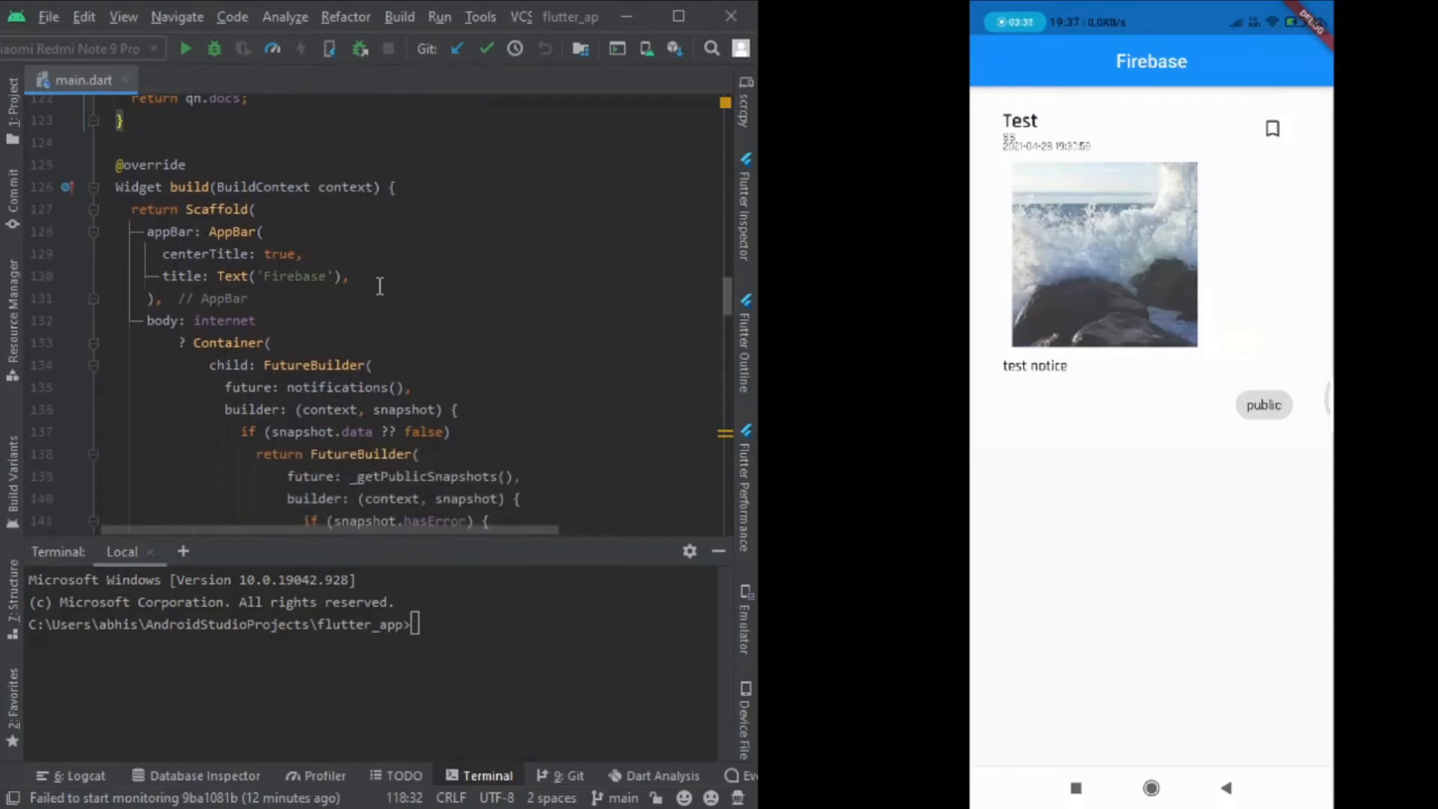
pyautogui.scroll(-3)
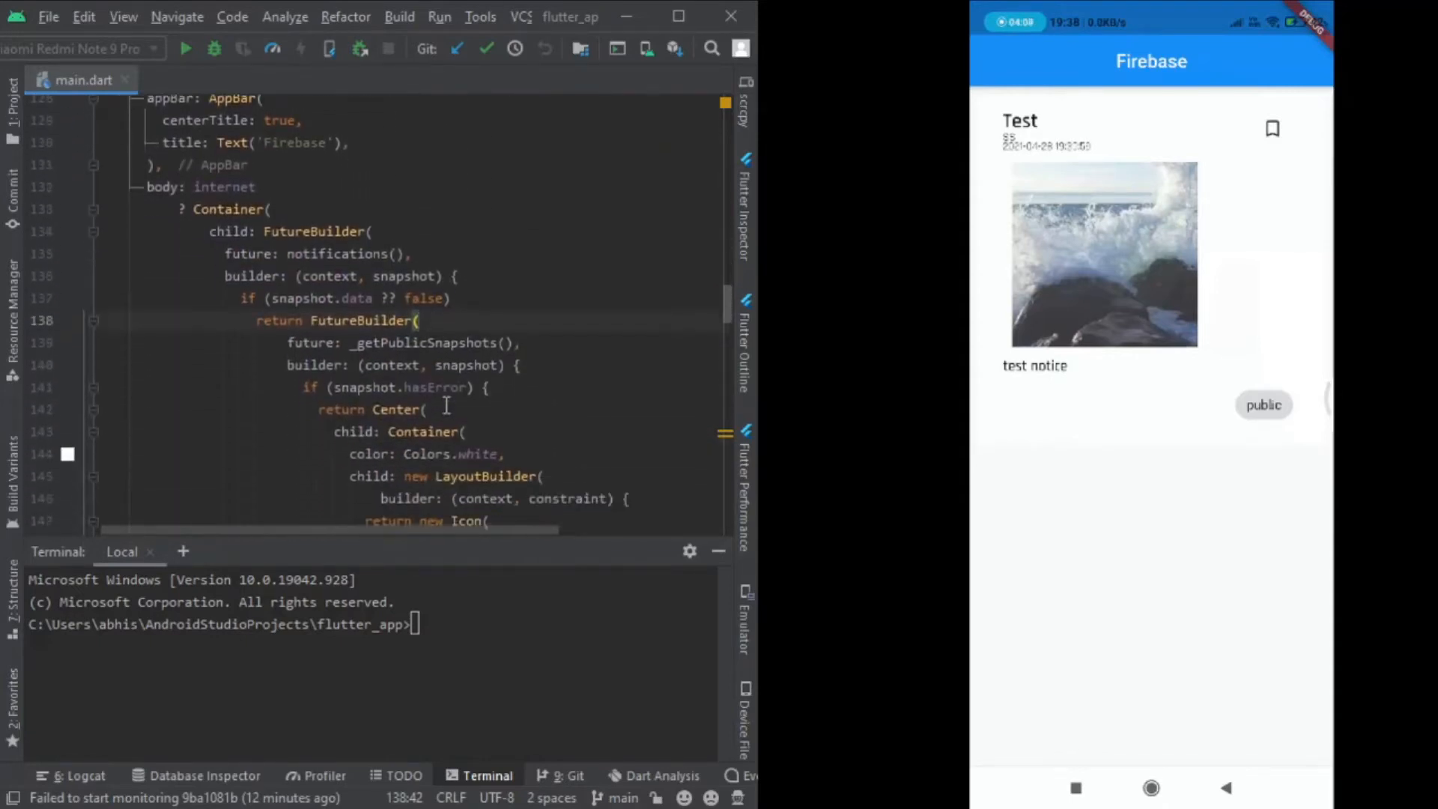
pyautogui.scroll(-3)
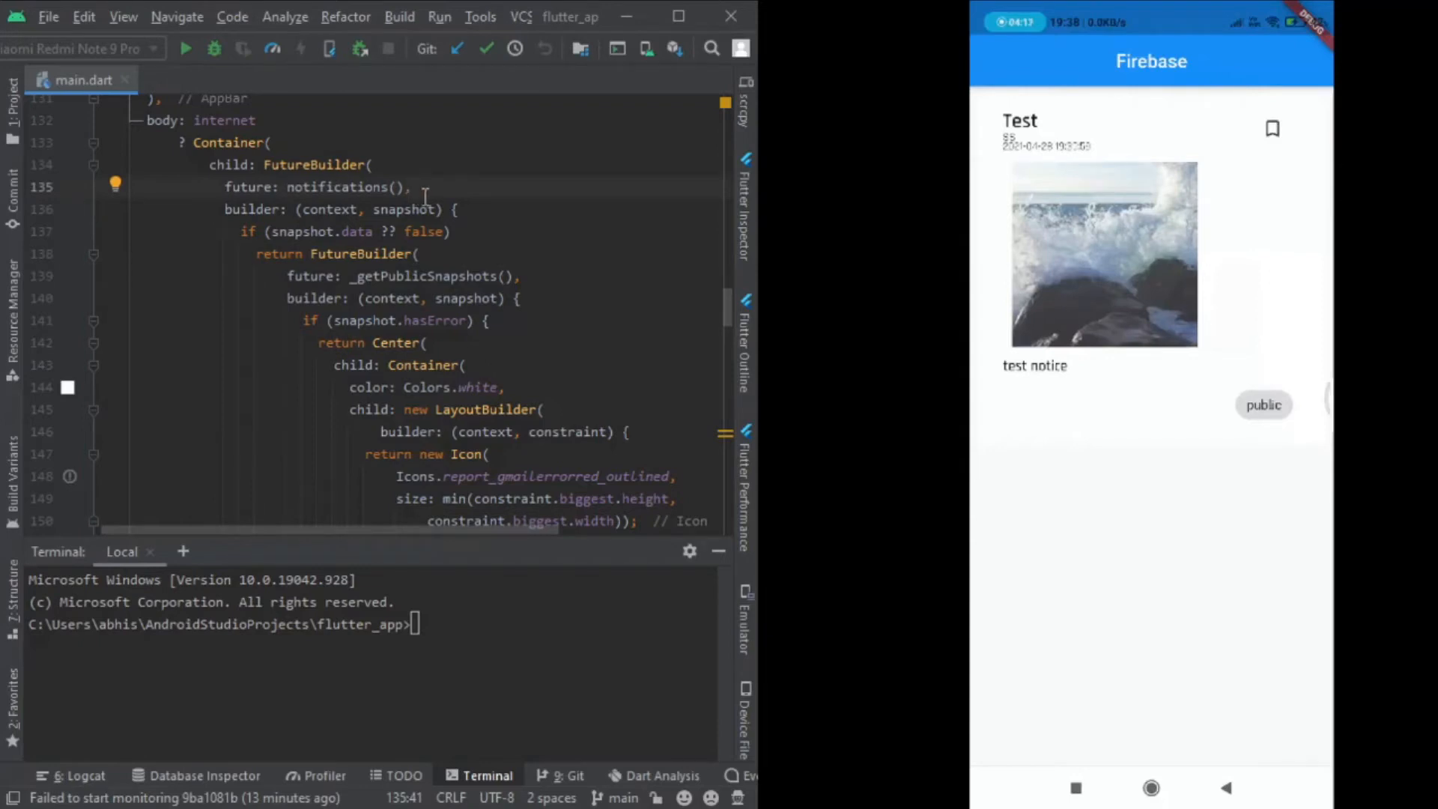
pyautogui.moveTo(463, 231)
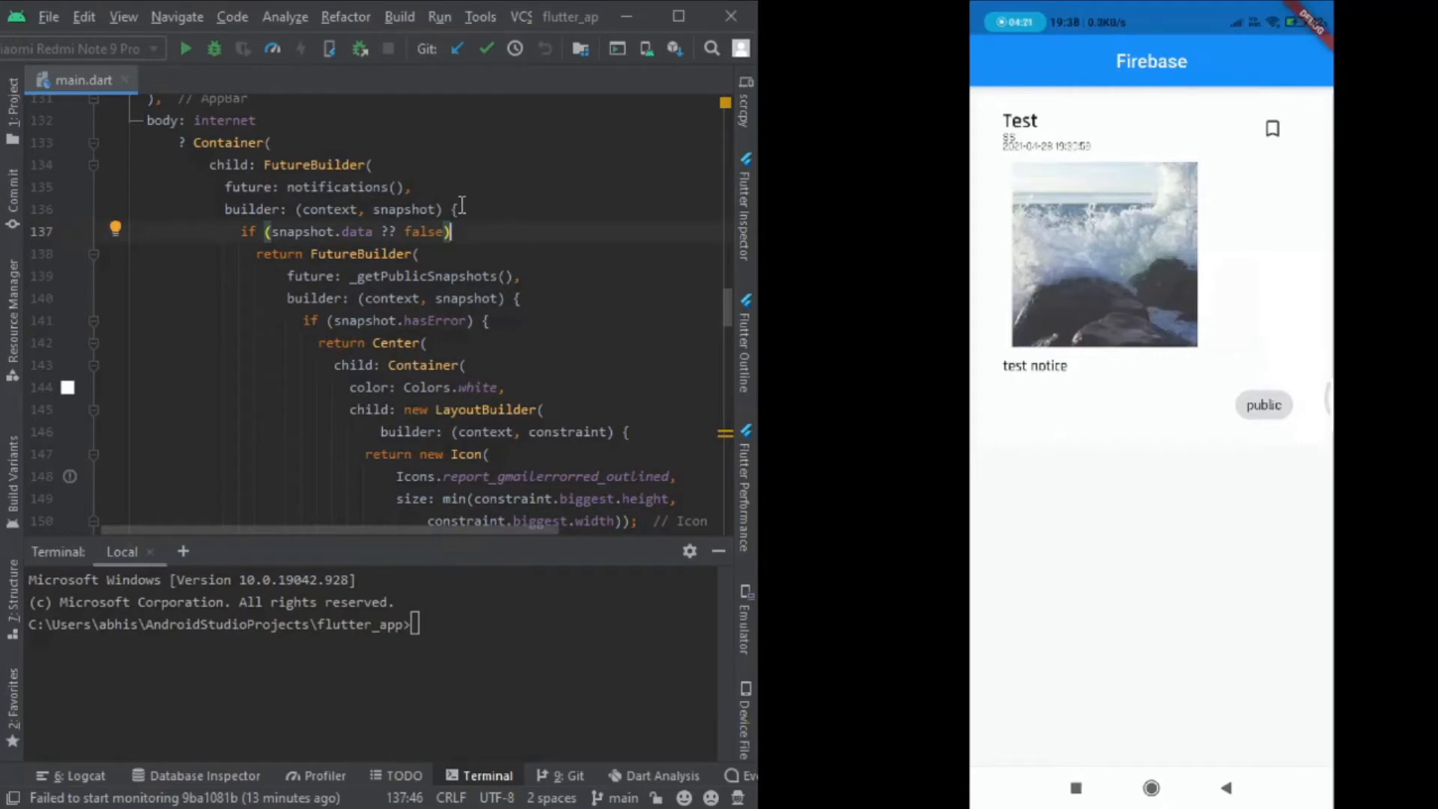
pyautogui.click(455, 210)
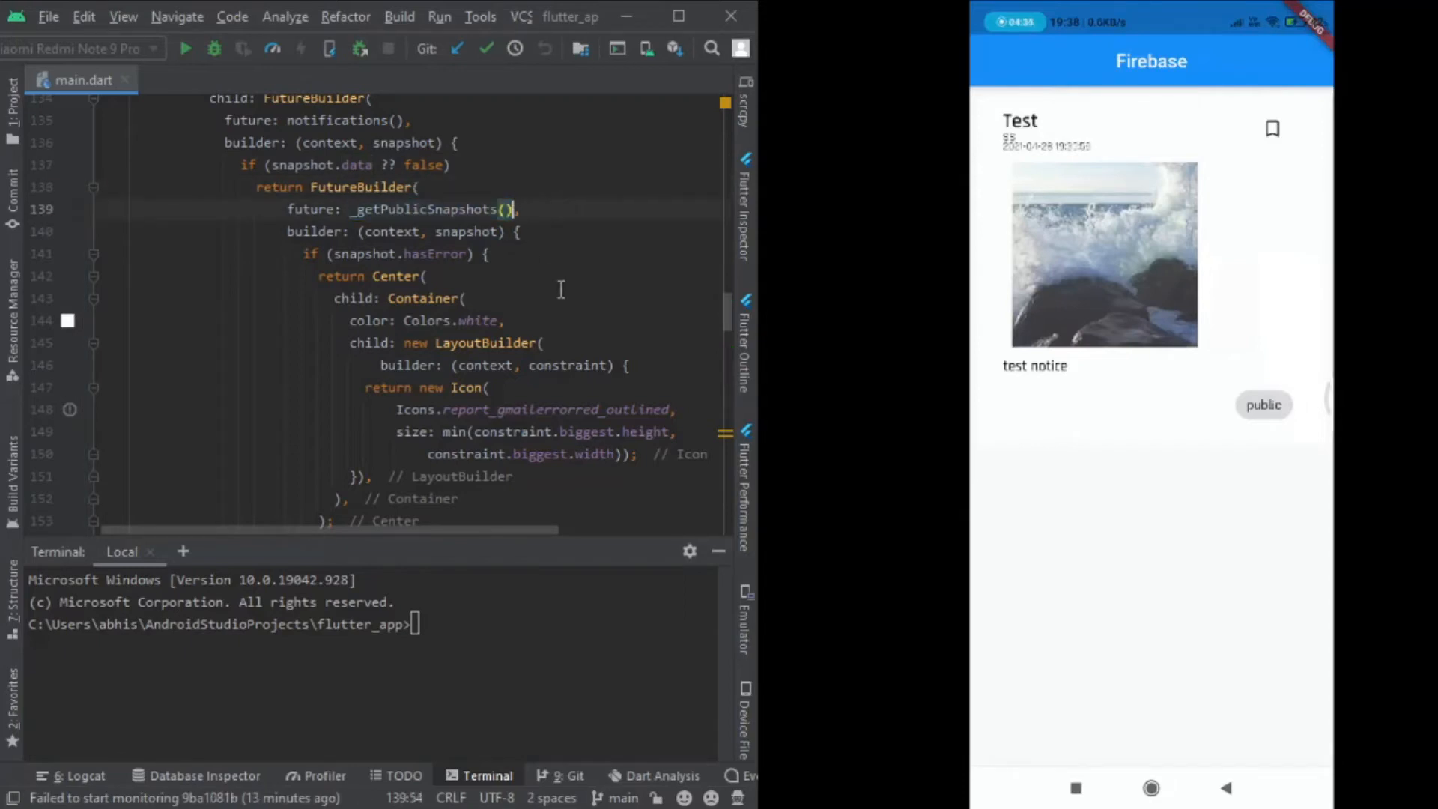
pyautogui.scroll(-3)
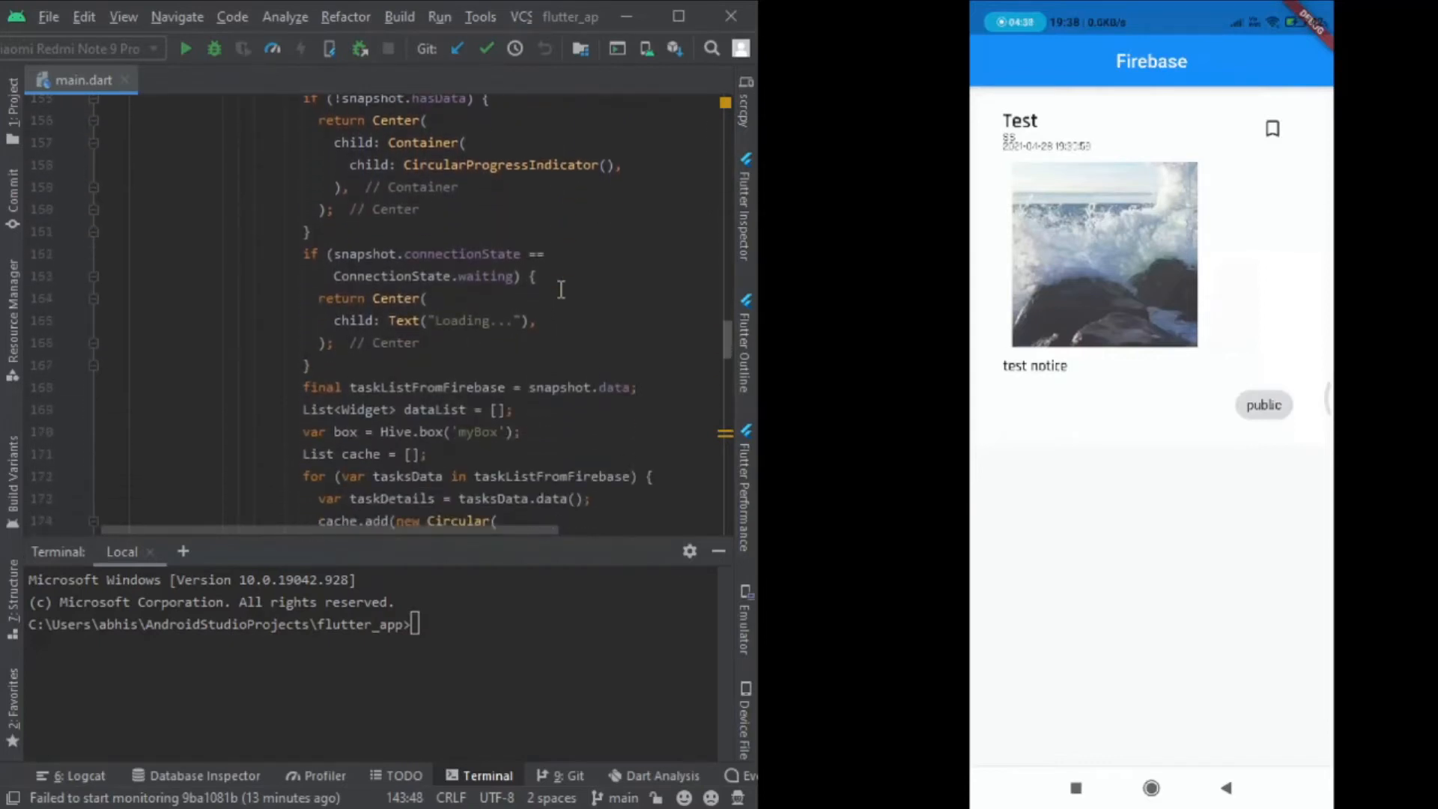
pyautogui.scroll(-3)
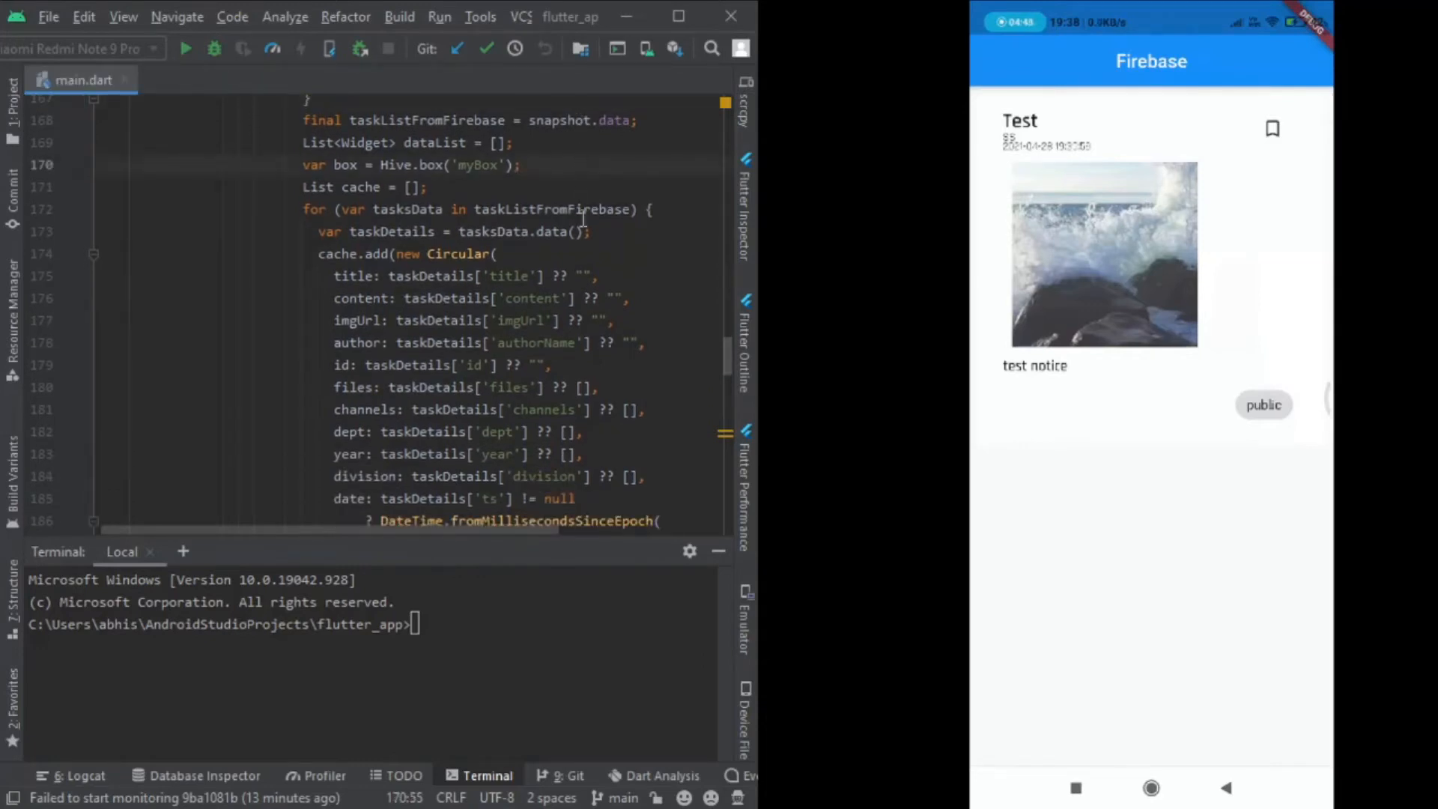
pyautogui.scroll(-3)
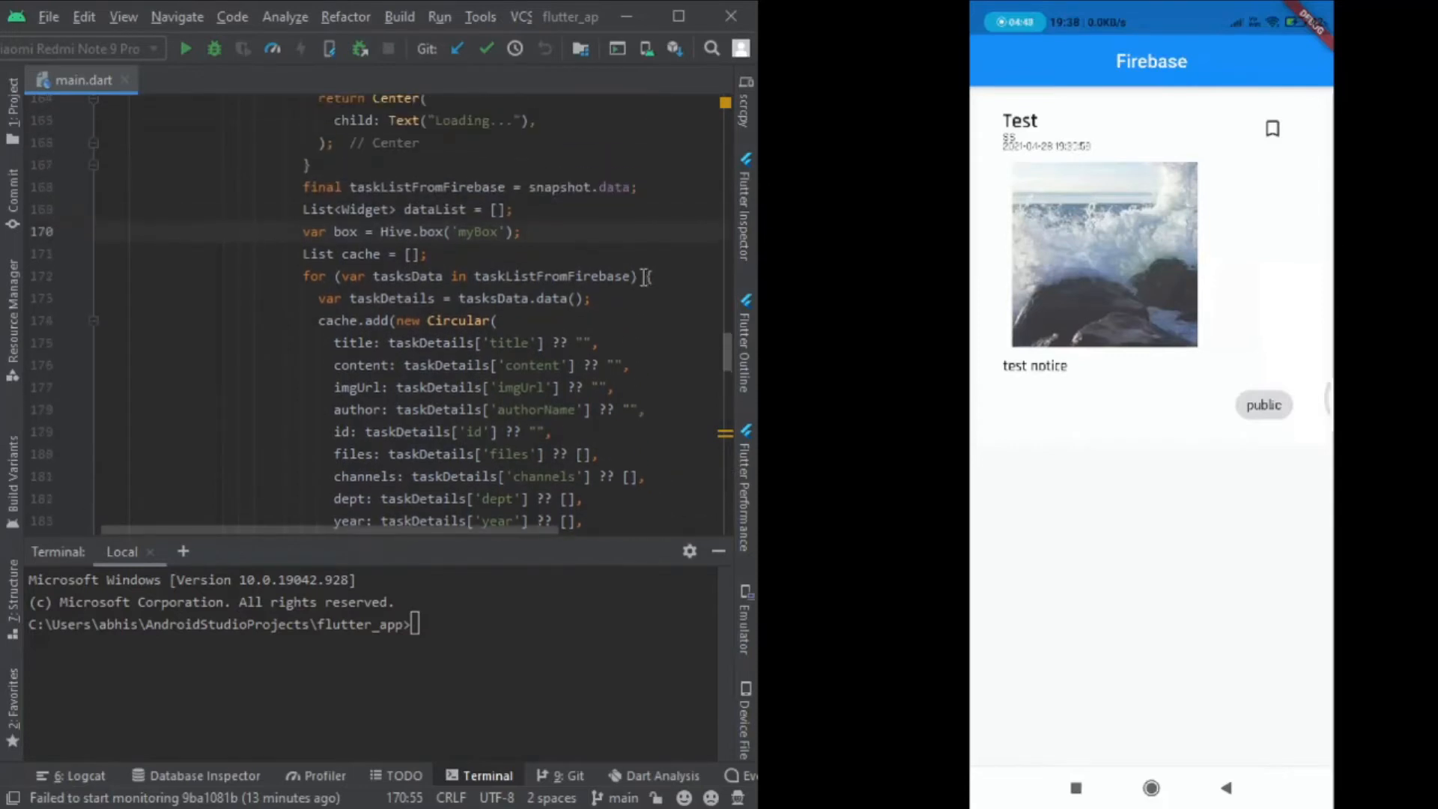
pyautogui.scroll(-3)
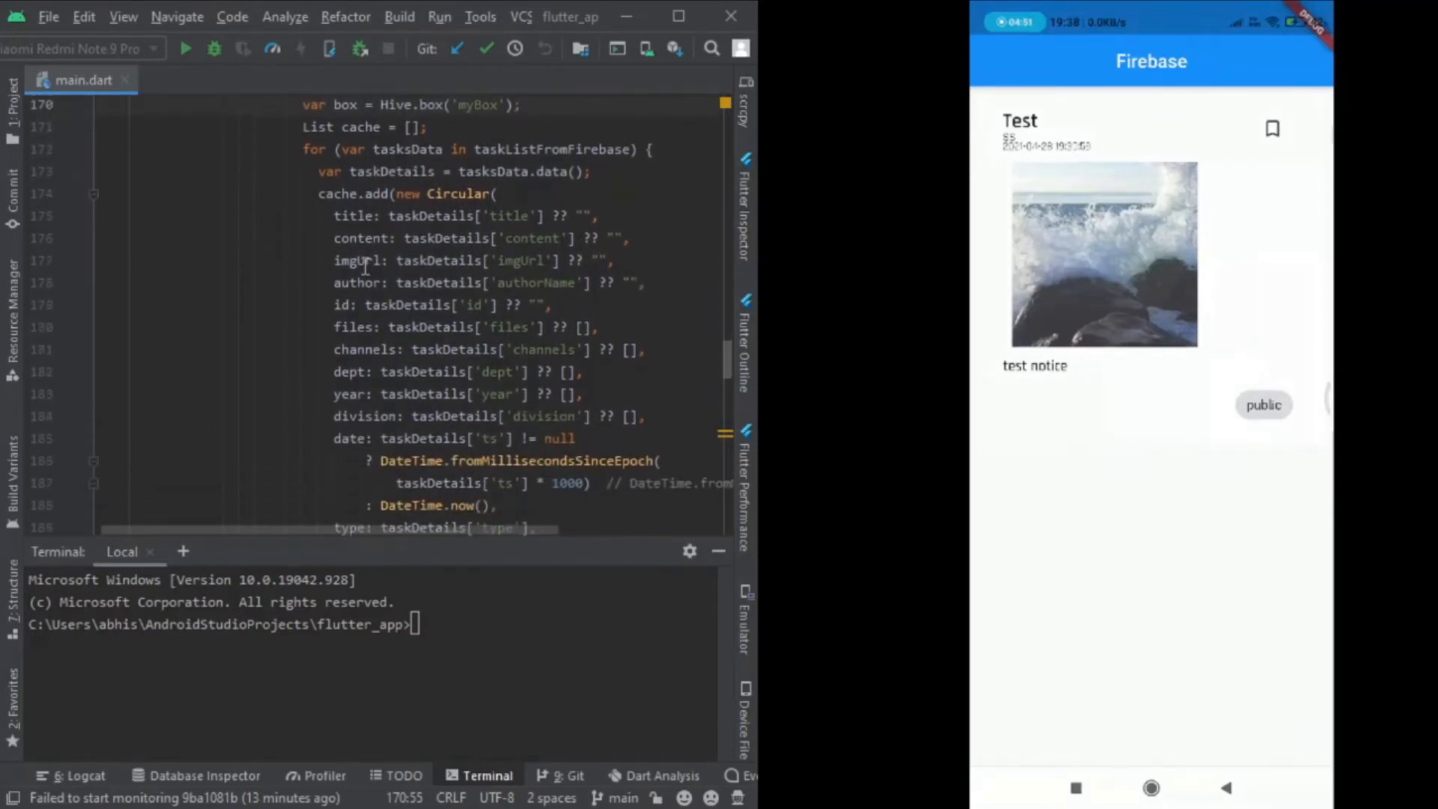
pyautogui.scroll(-3)
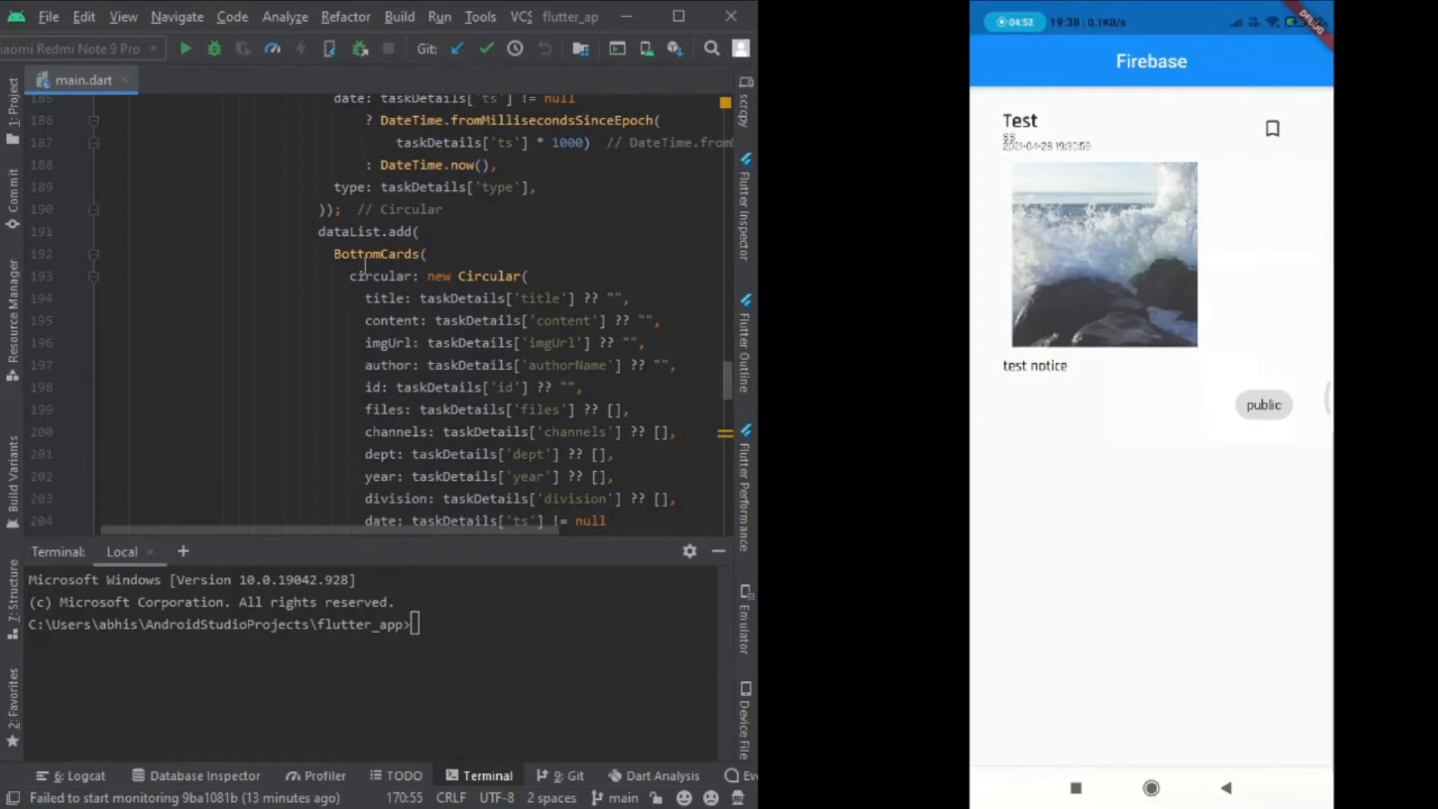
pyautogui.scroll(-3)
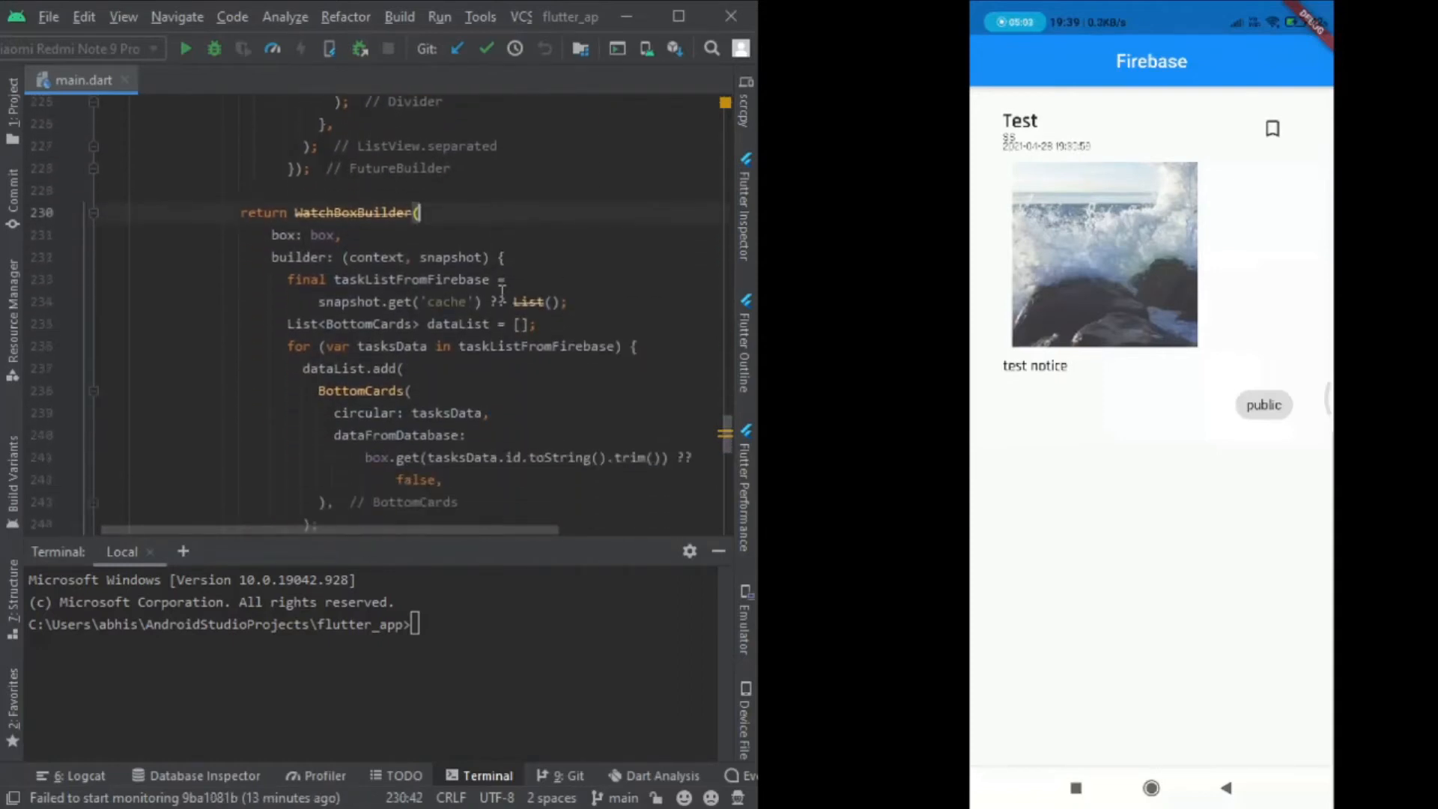
pyautogui.scroll(-3)
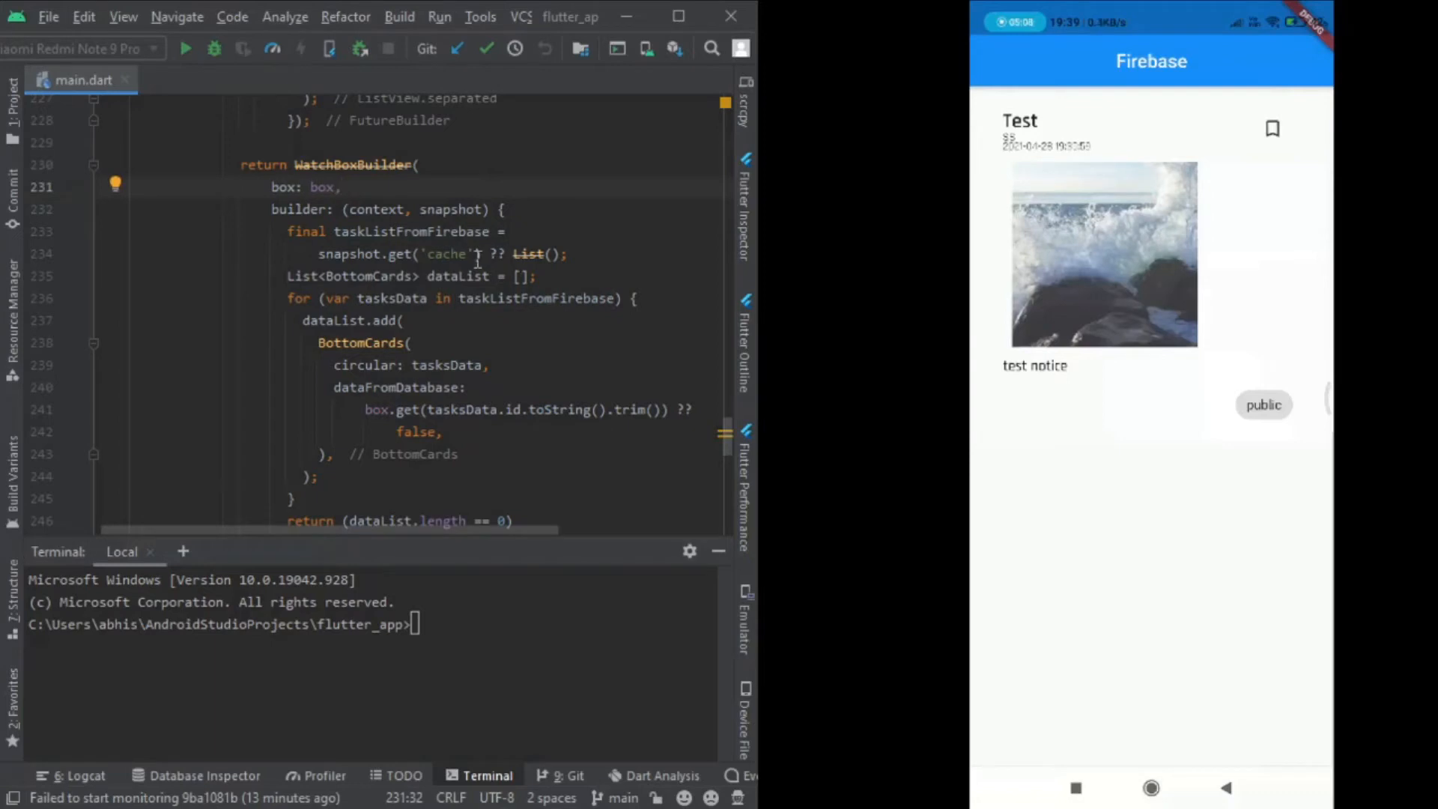
pyautogui.doubleClick(446, 254)
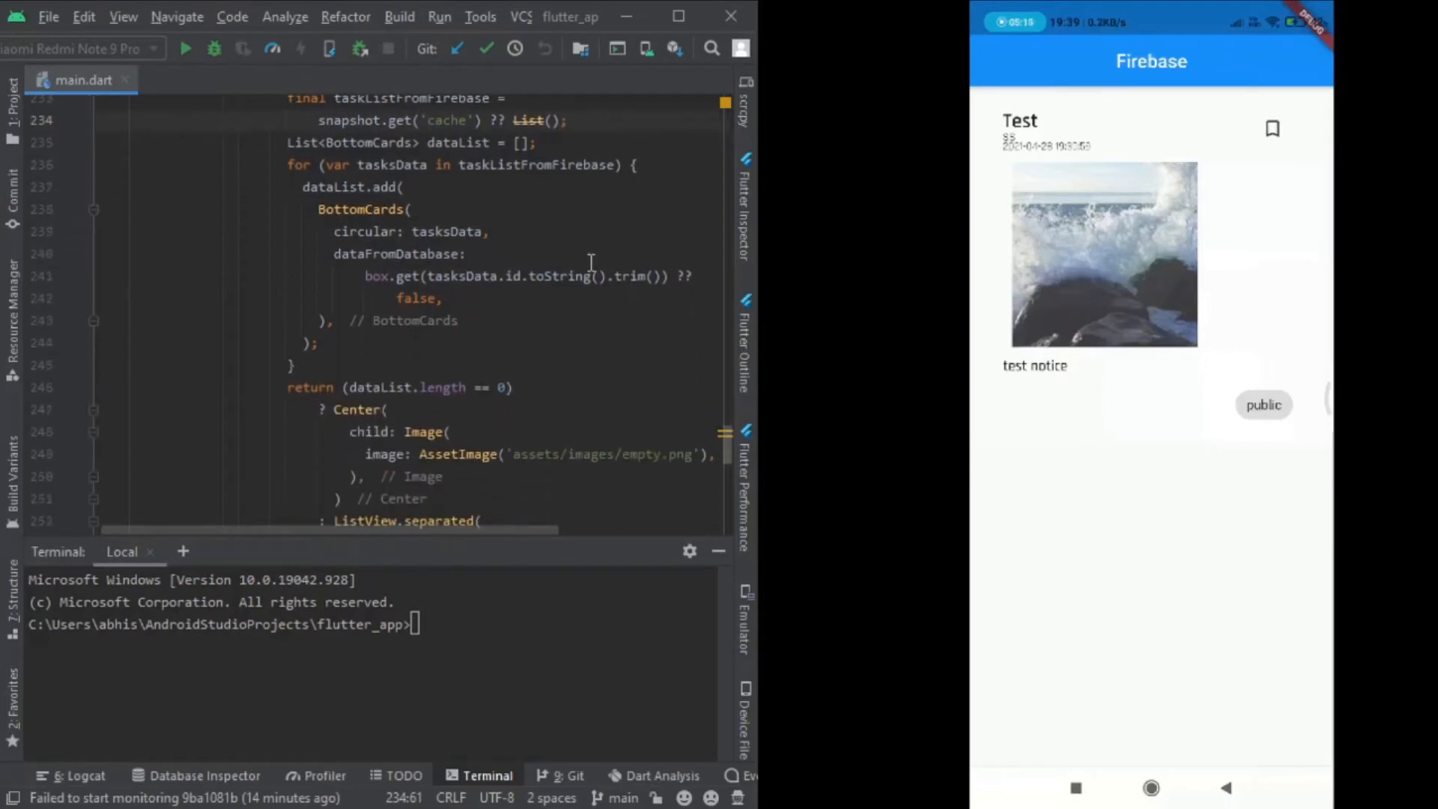
pyautogui.scroll(-3)
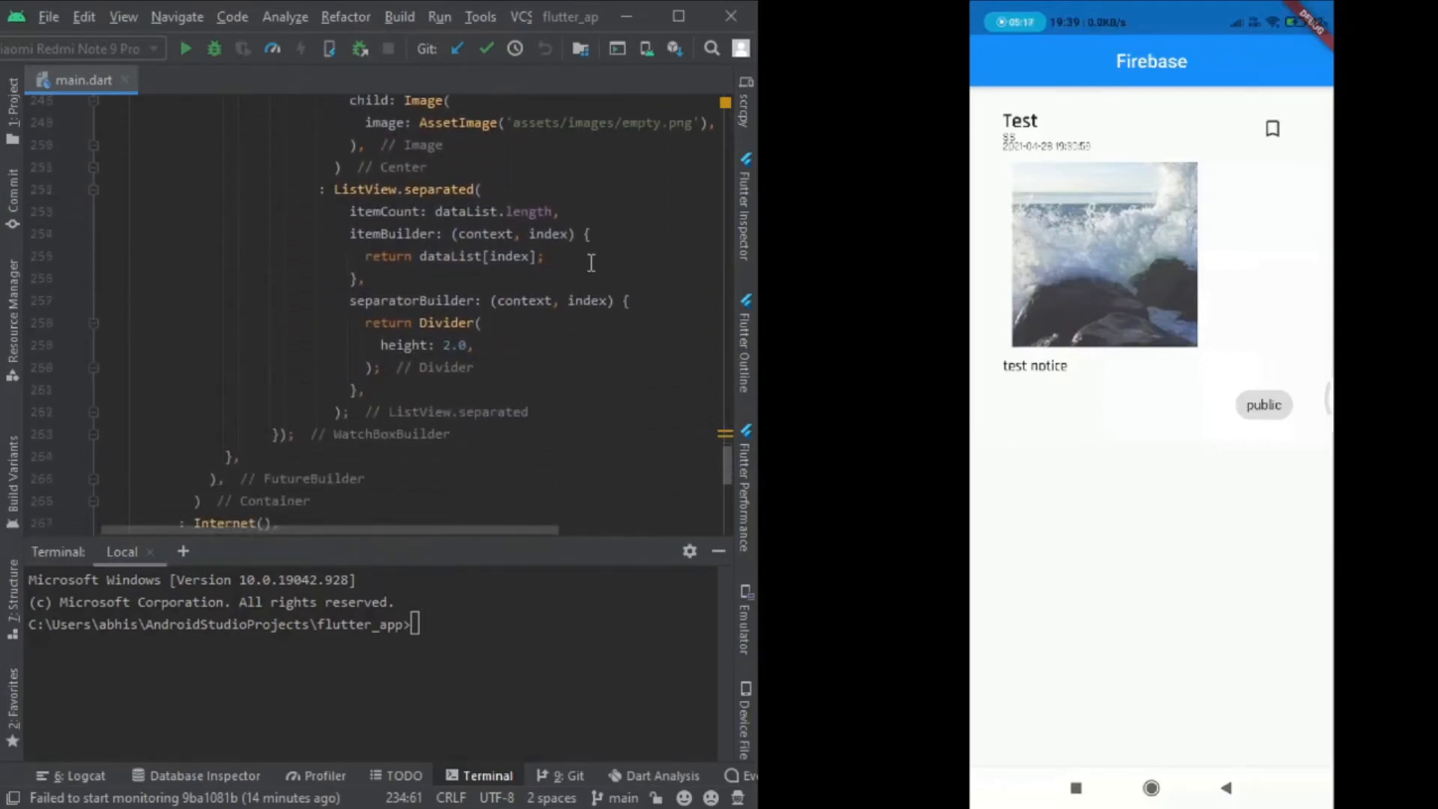
pyautogui.scroll(-3)
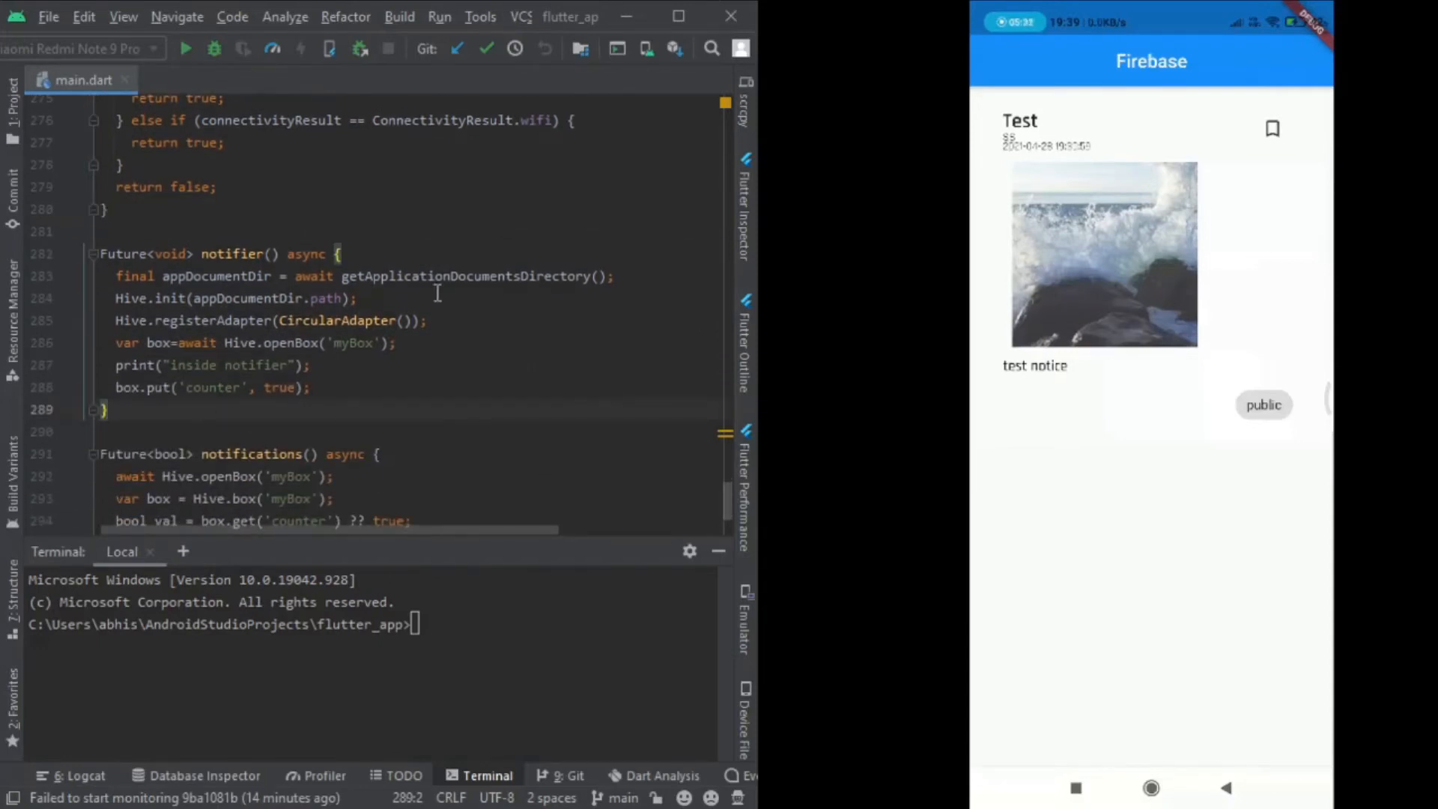
pyautogui.moveTo(468, 328)
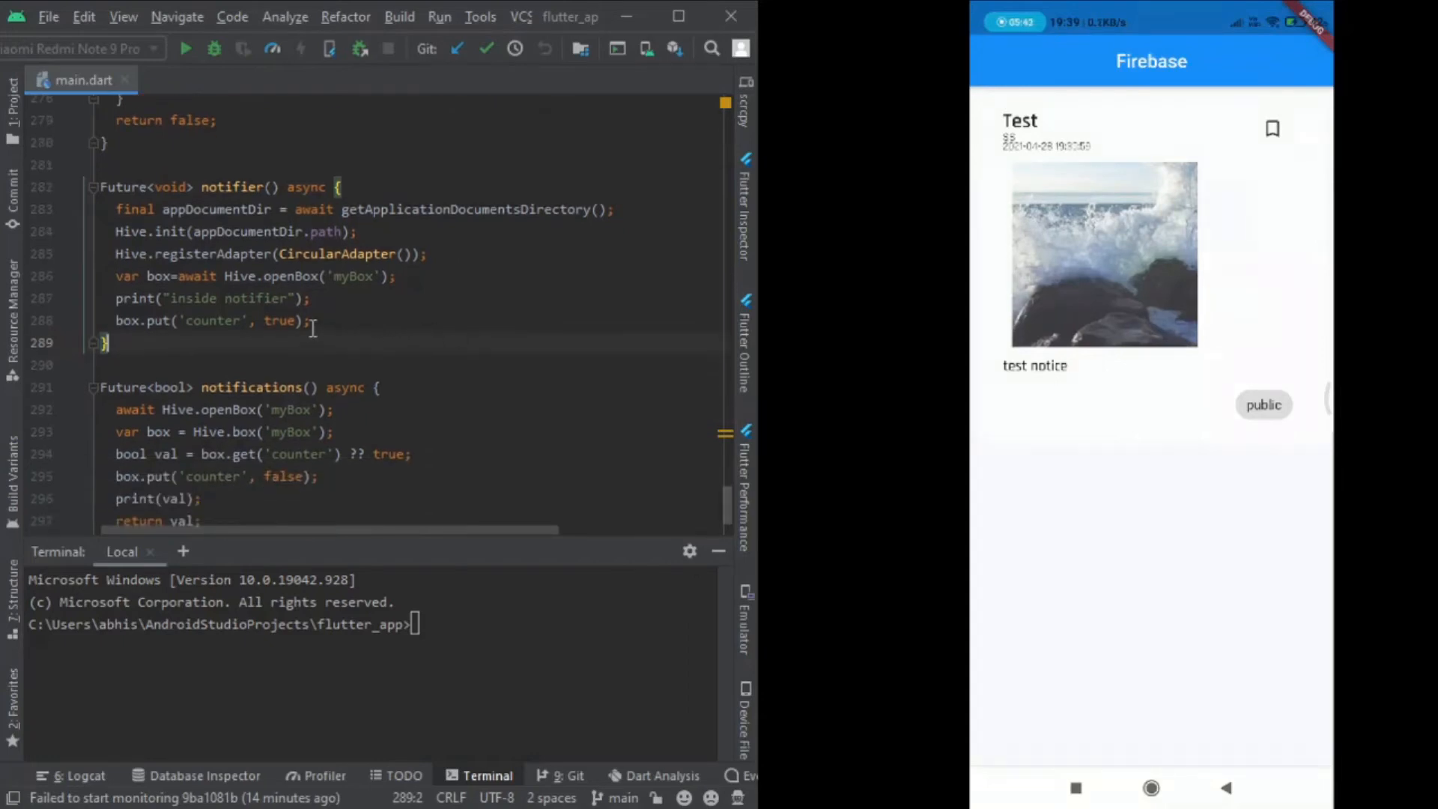
pyautogui.click(202, 320)
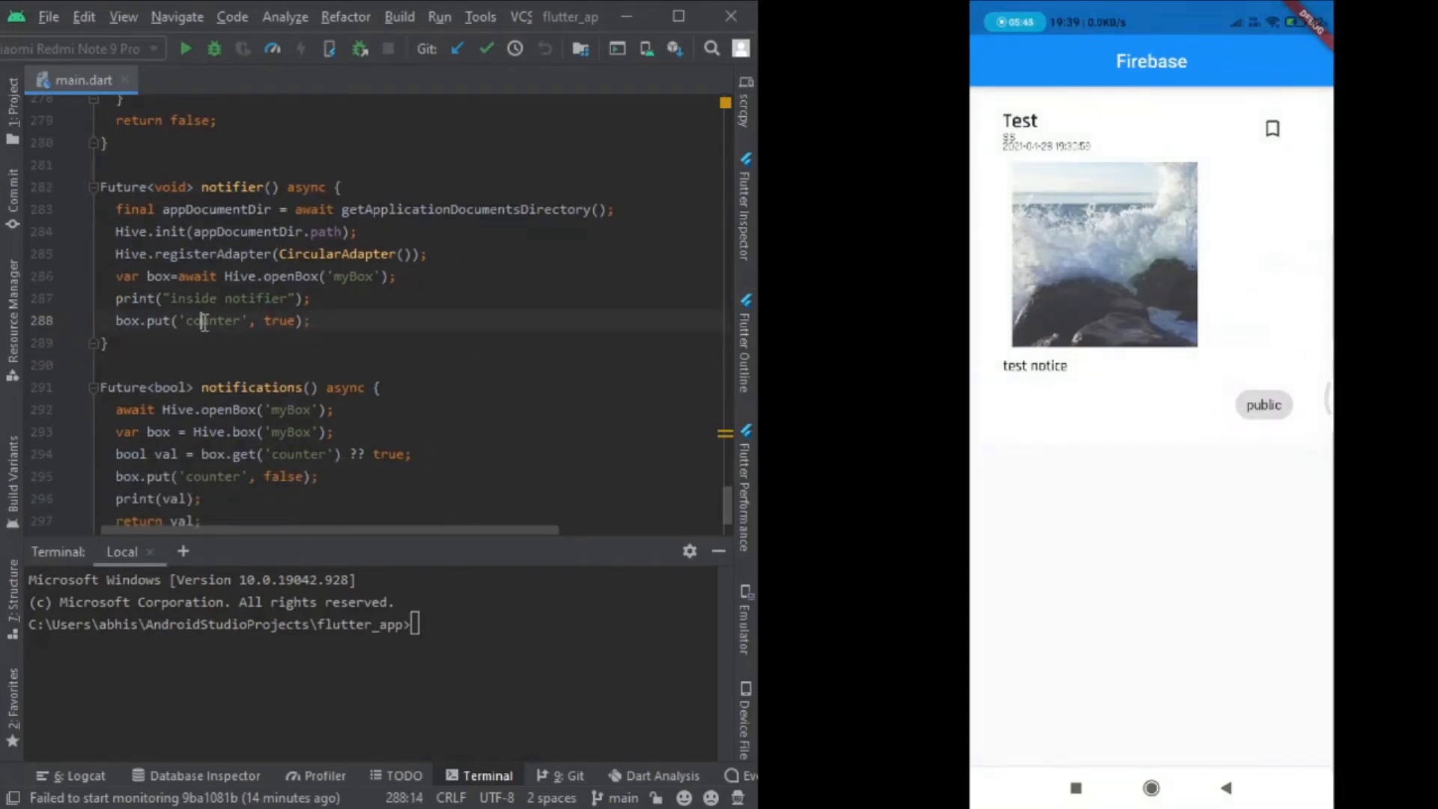
pyautogui.doubleClick(213, 321)
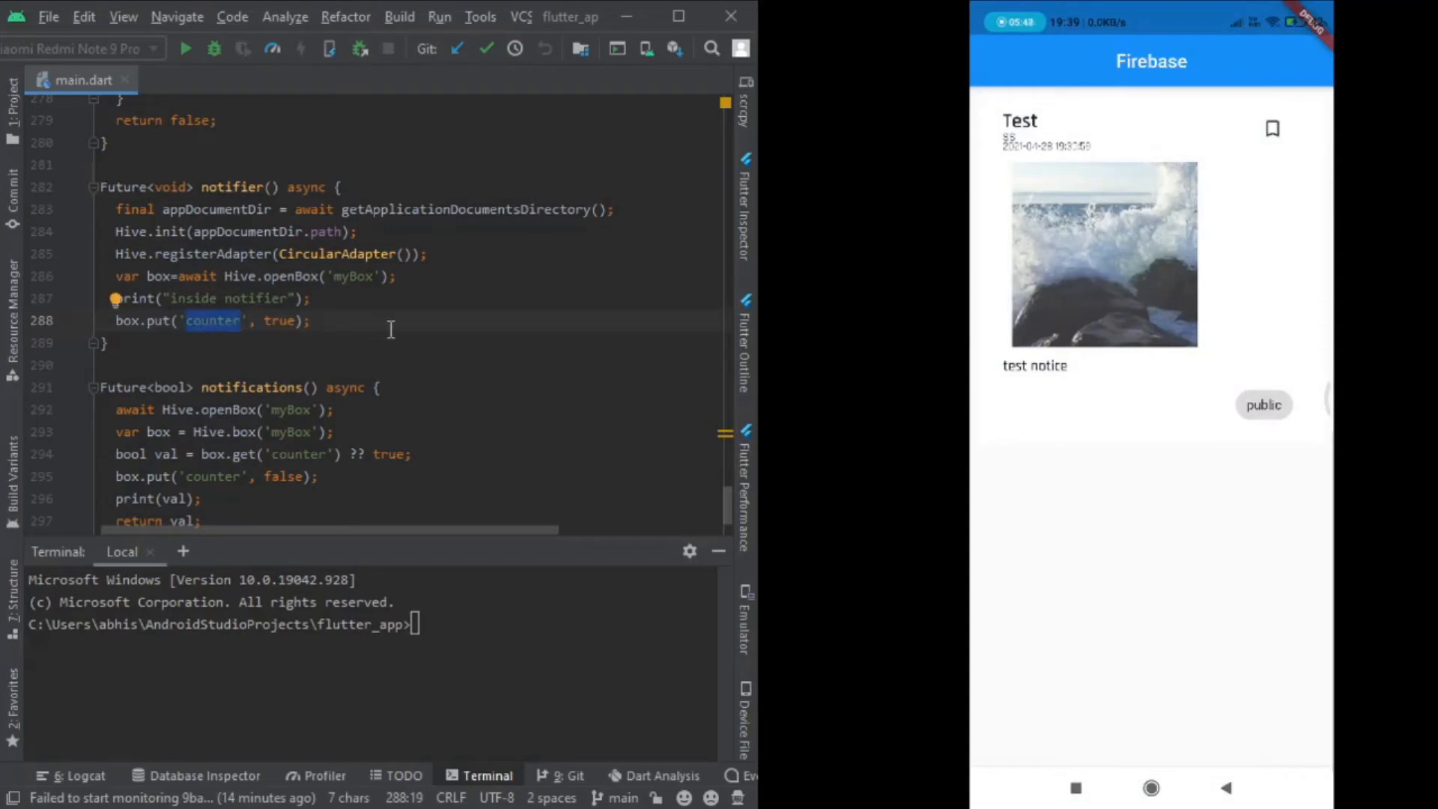
pyautogui.scroll(-3)
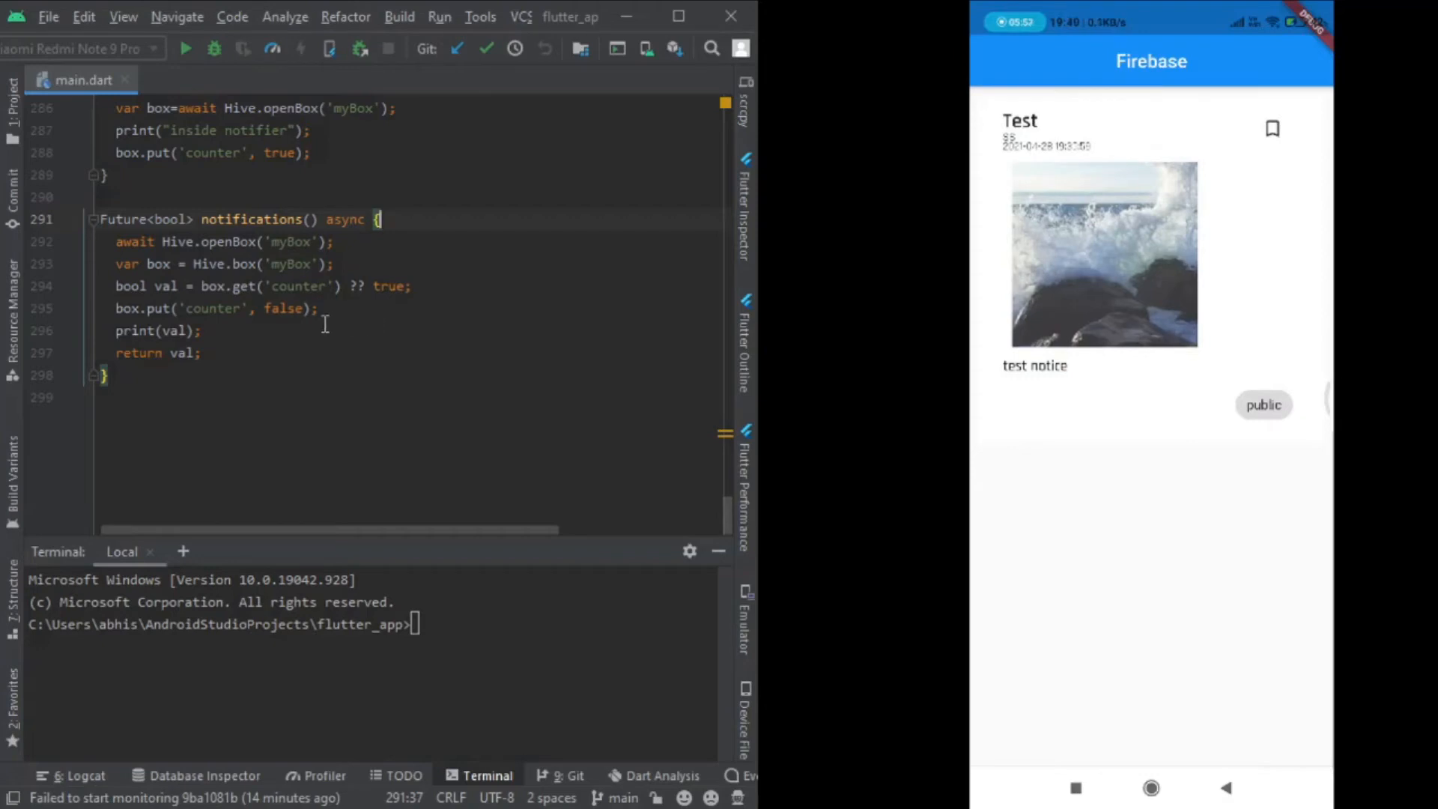
pyautogui.click(303, 329)
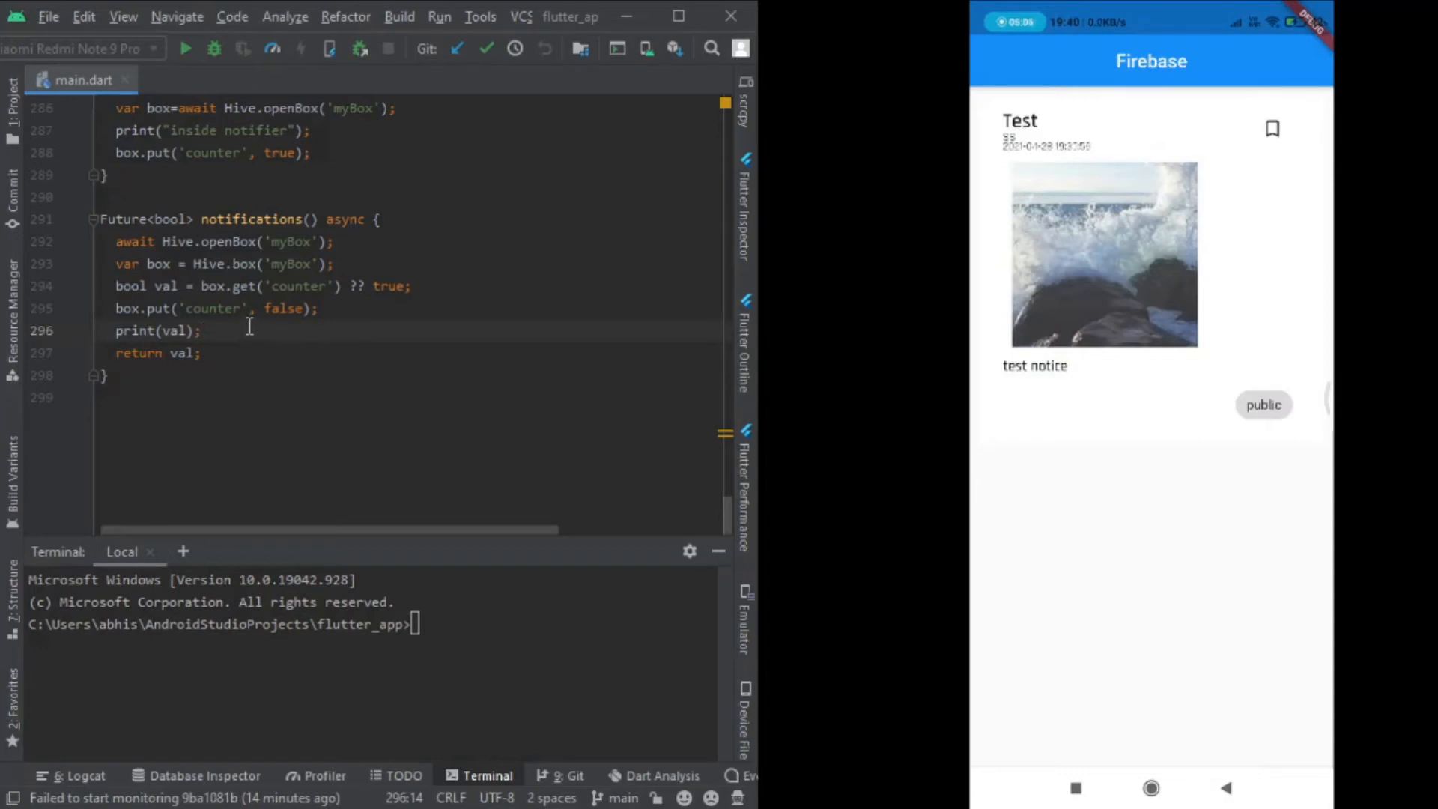
pyautogui.moveTo(225, 264)
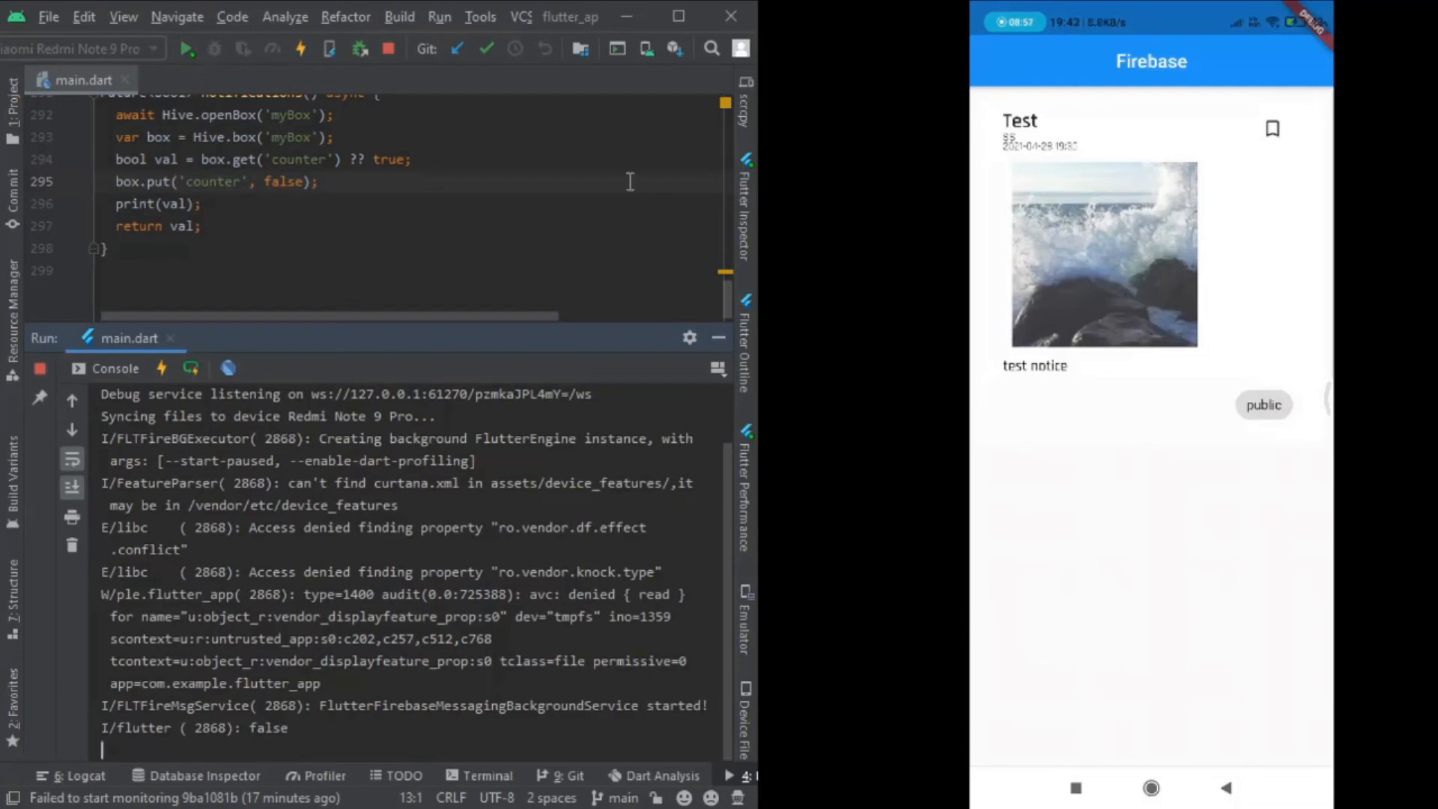
# Launch main.dart on the Redmi Note 9 Pro, with the console printing false from the counter check
pyautogui.click(387, 48)
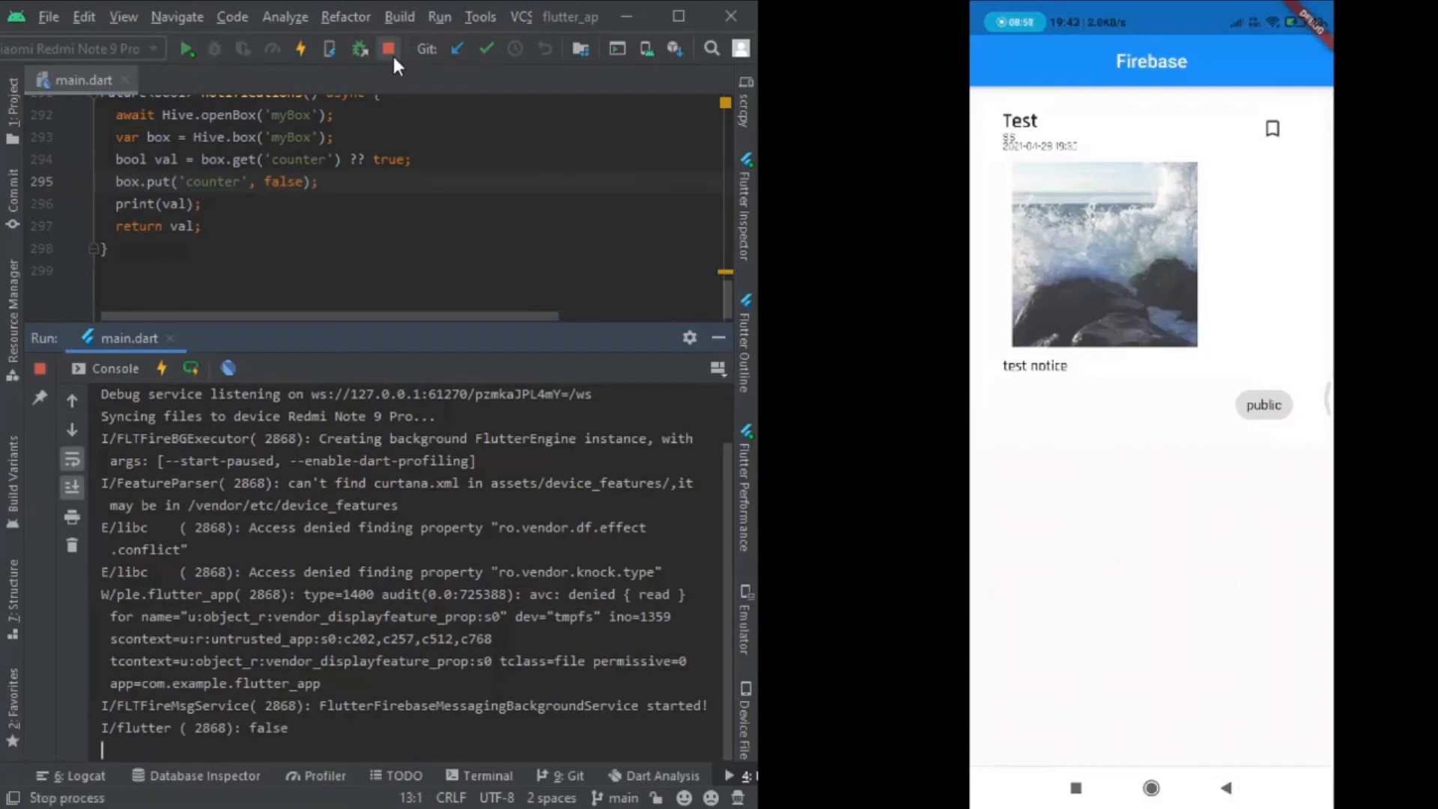
# Stop the running app so the console reports a lost connection to the device
pyautogui.click(387, 48)
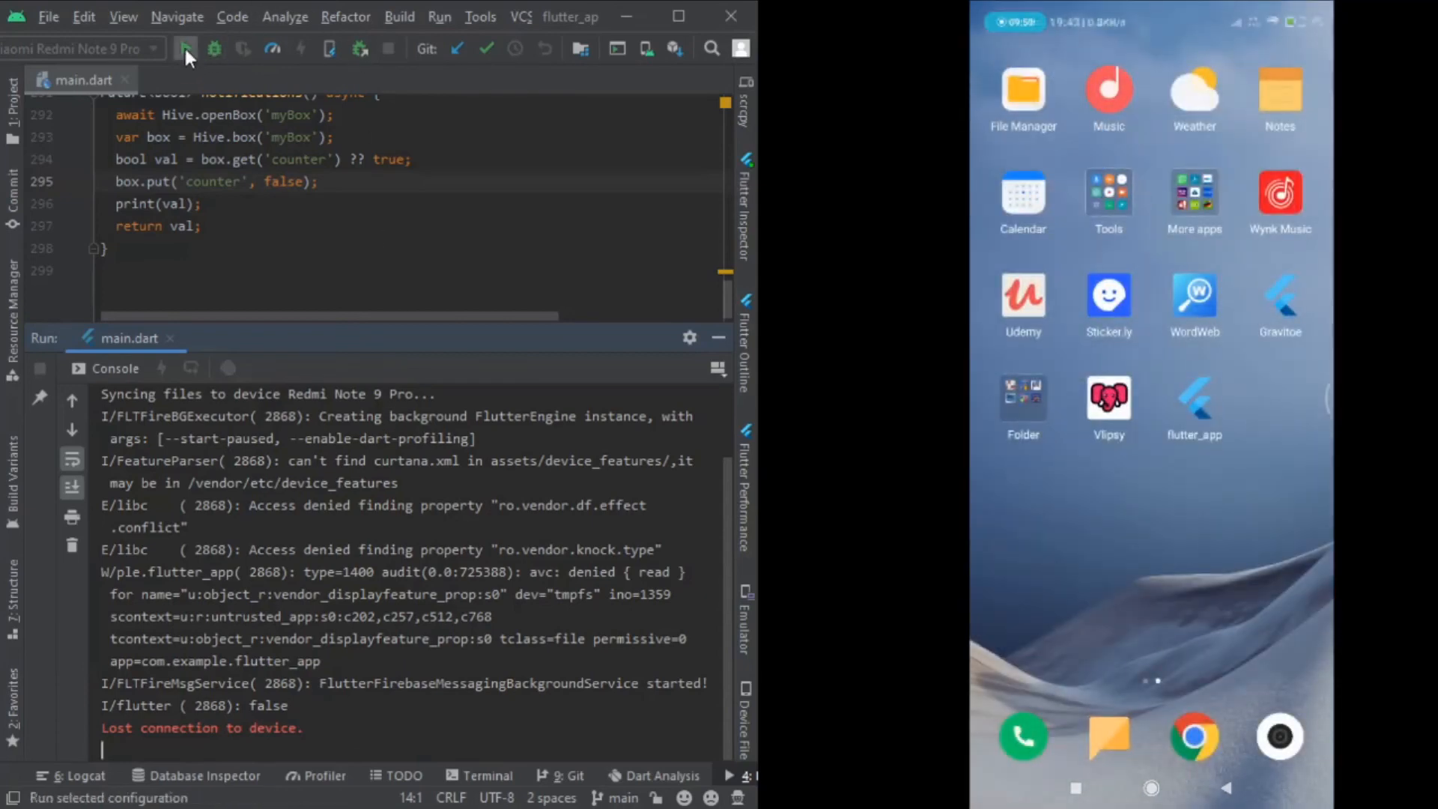
# Relaunch the app in debug mode so the phone shows the cached Test notice card from Hive
pyautogui.click(186, 48)
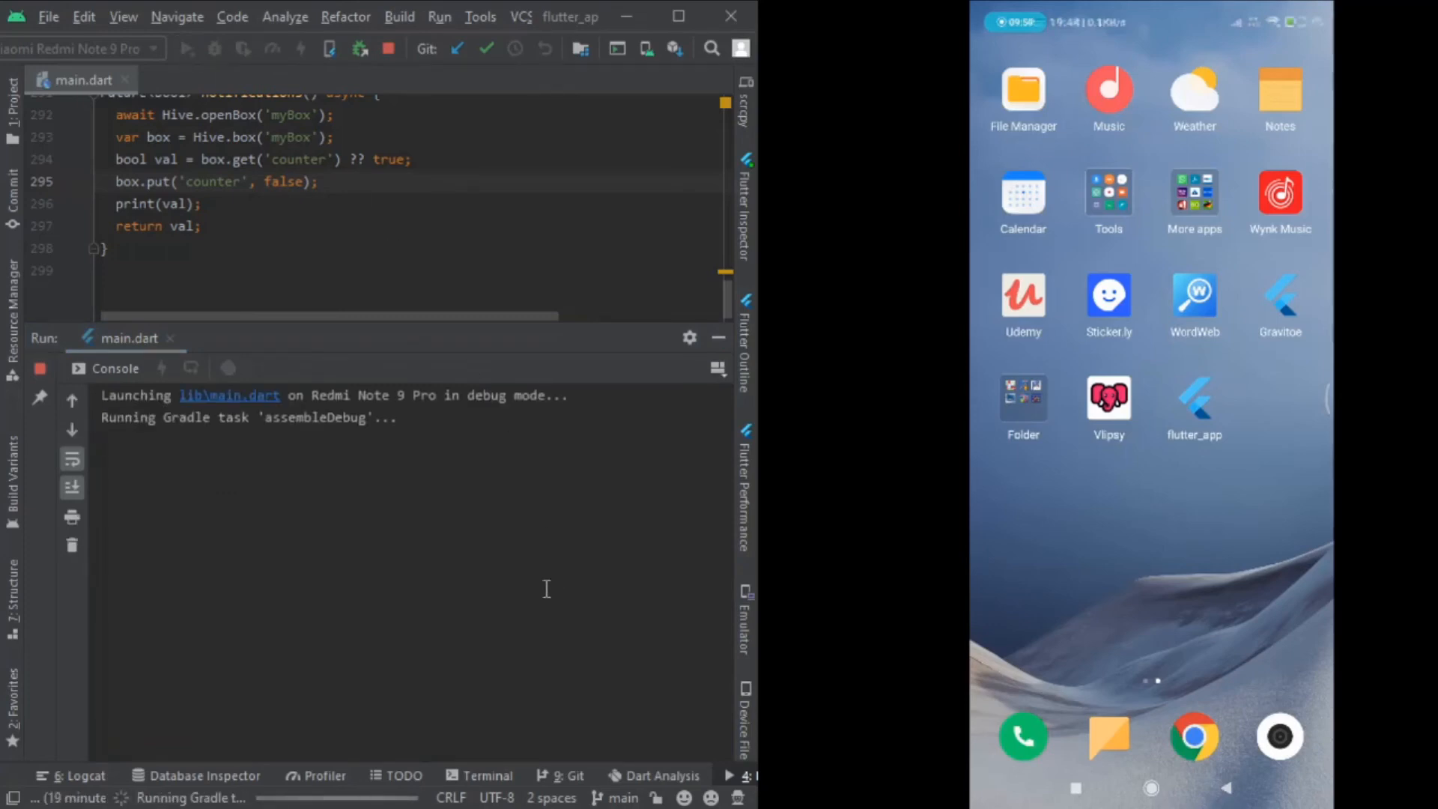
pyautogui.moveTo(719, 337)
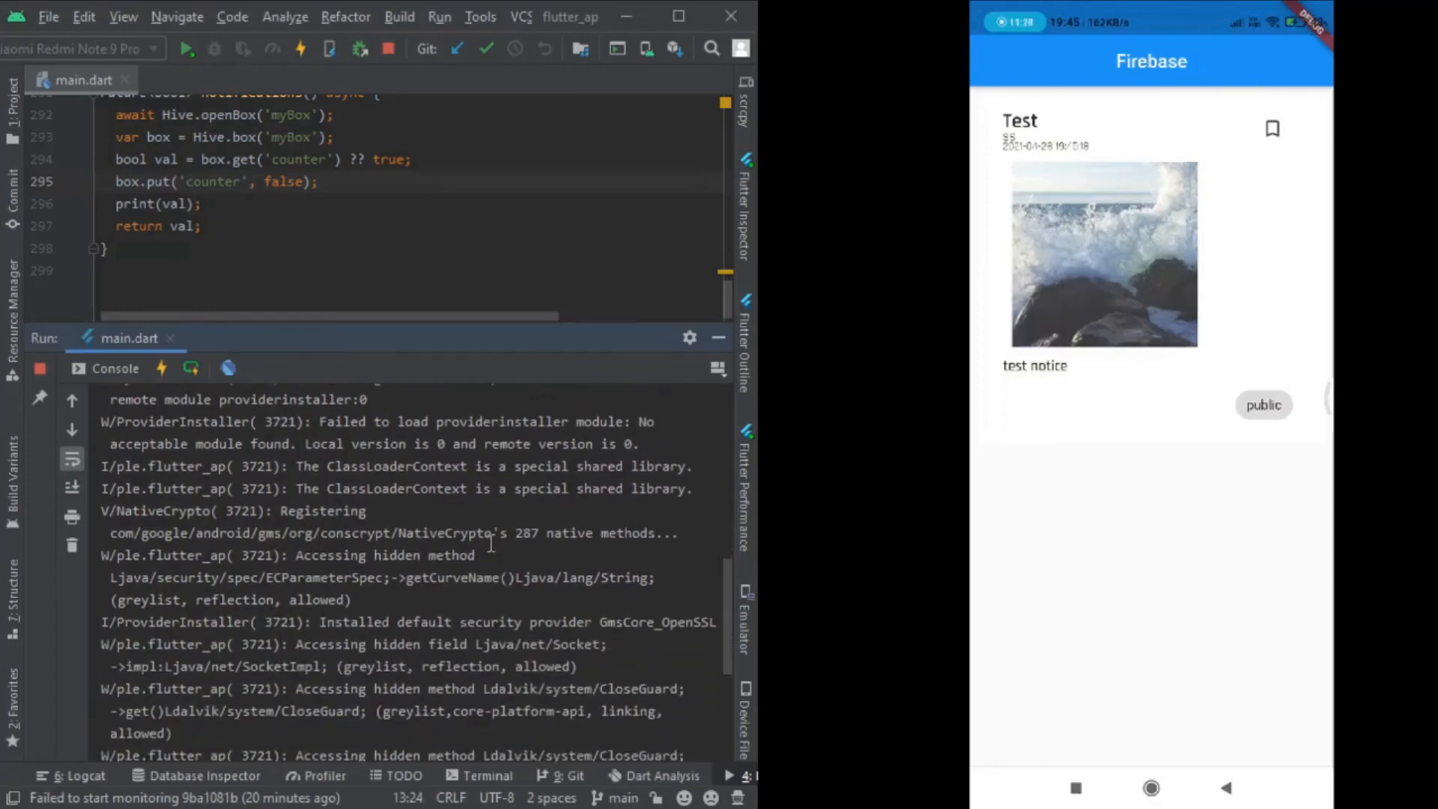
pyautogui.scroll(-3)
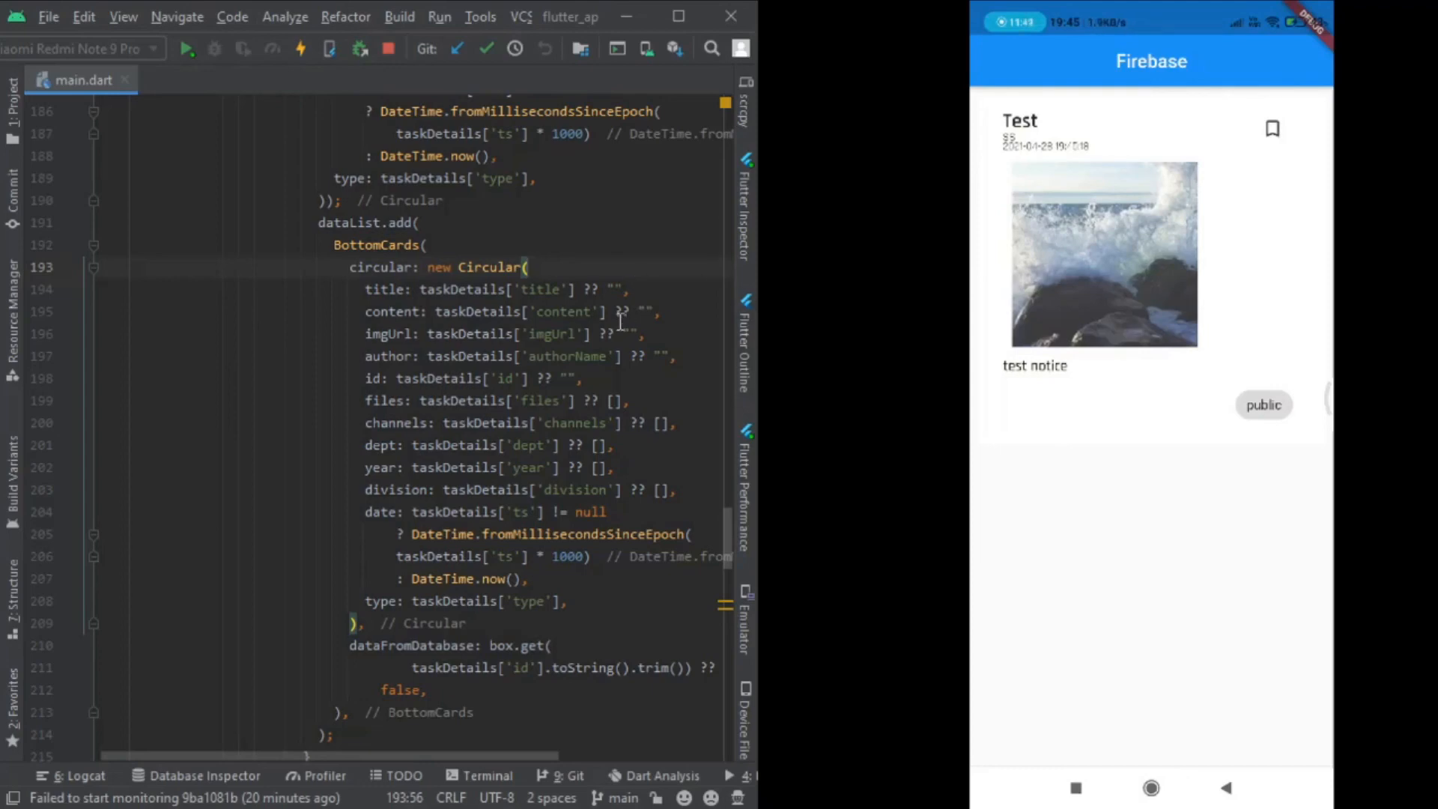
pyautogui.moveTo(387, 283)
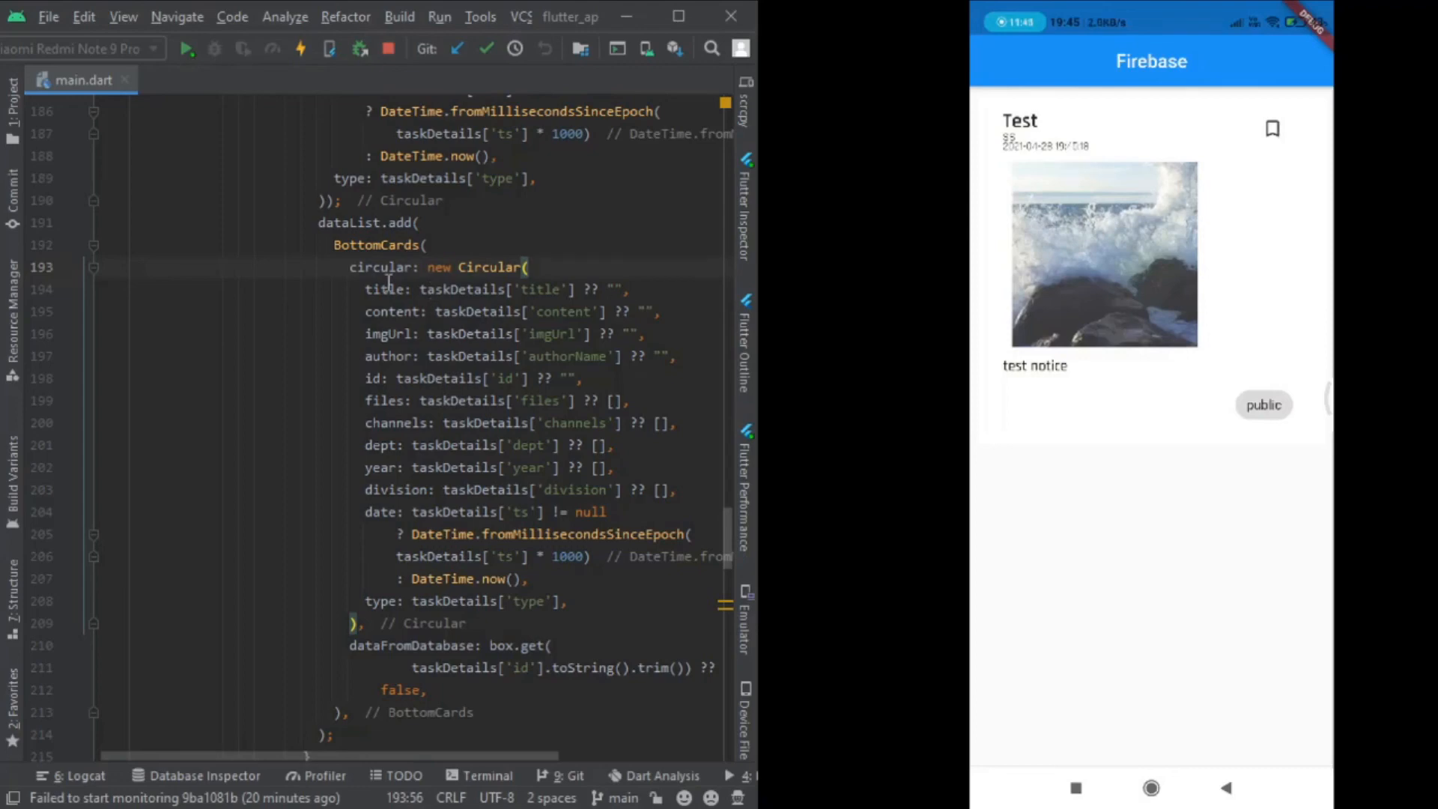